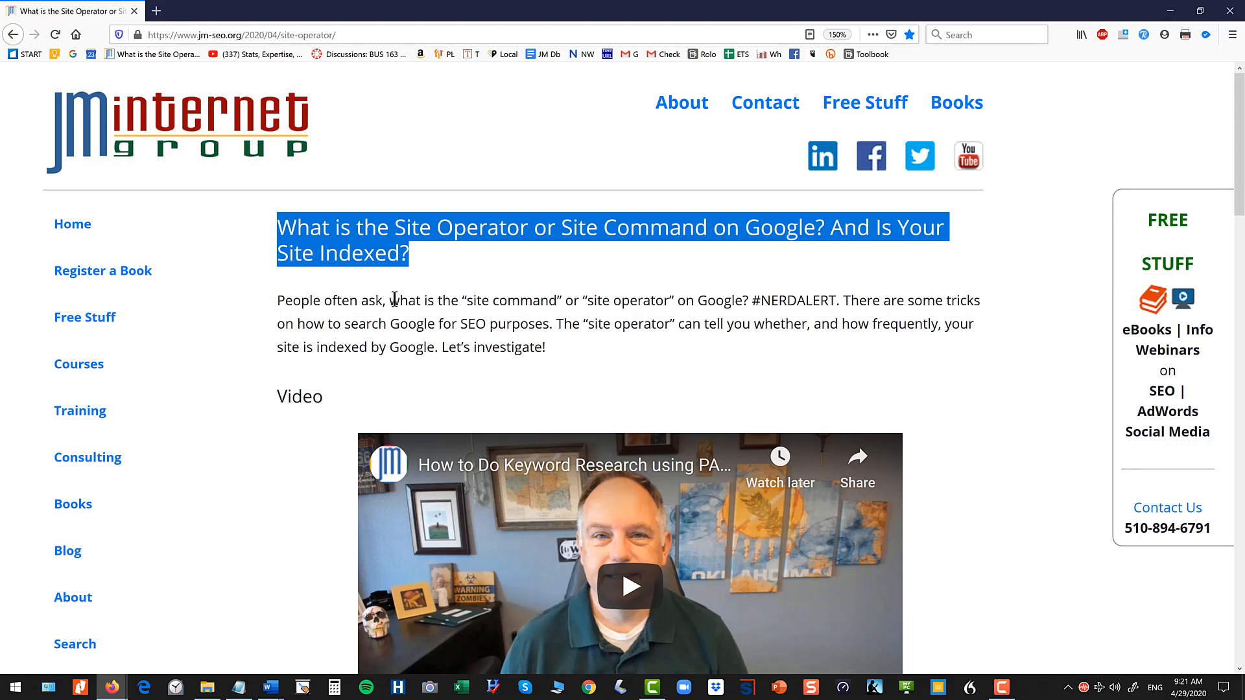
# Scroll to the article's first section and highlight the phrase 'site operator'
pyautogui.scroll(-3)
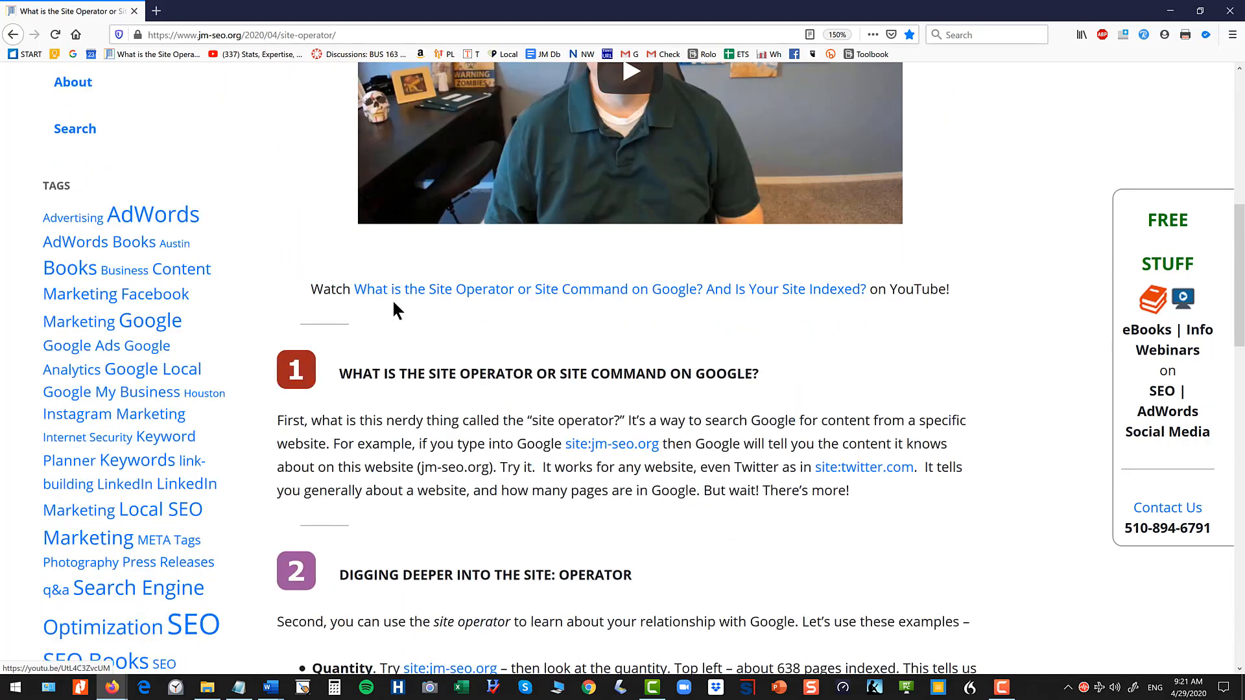
pyautogui.moveTo(516, 381)
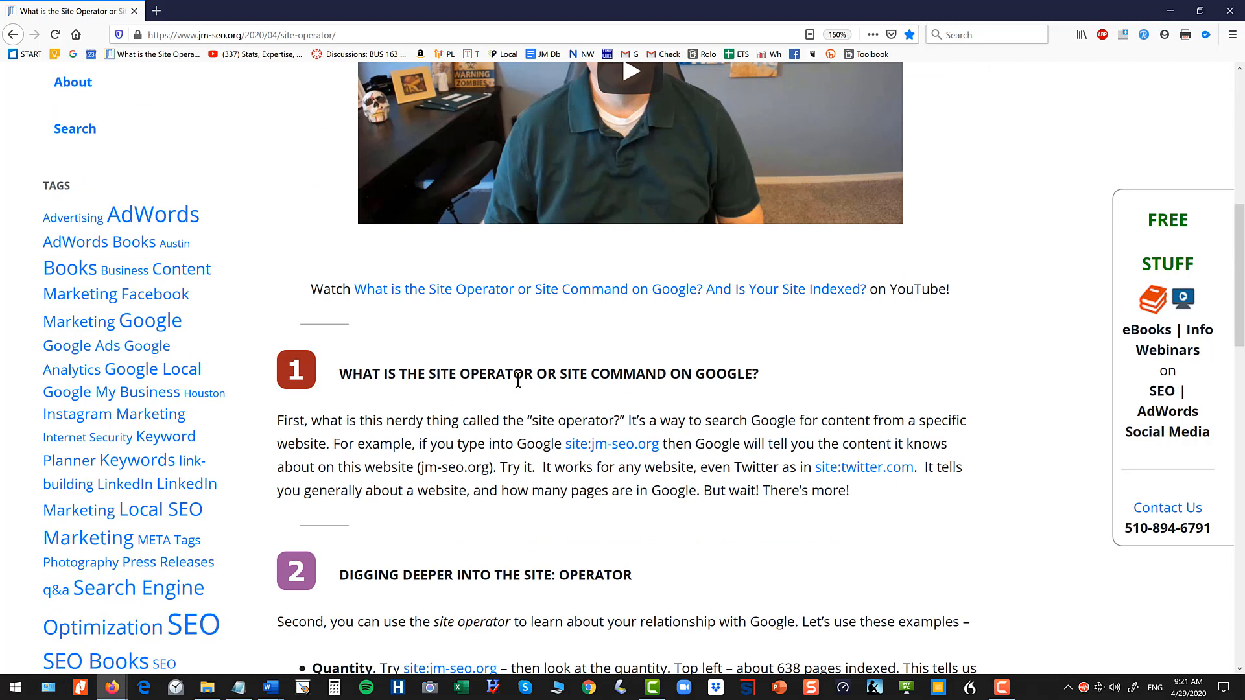
pyautogui.moveTo(600, 396)
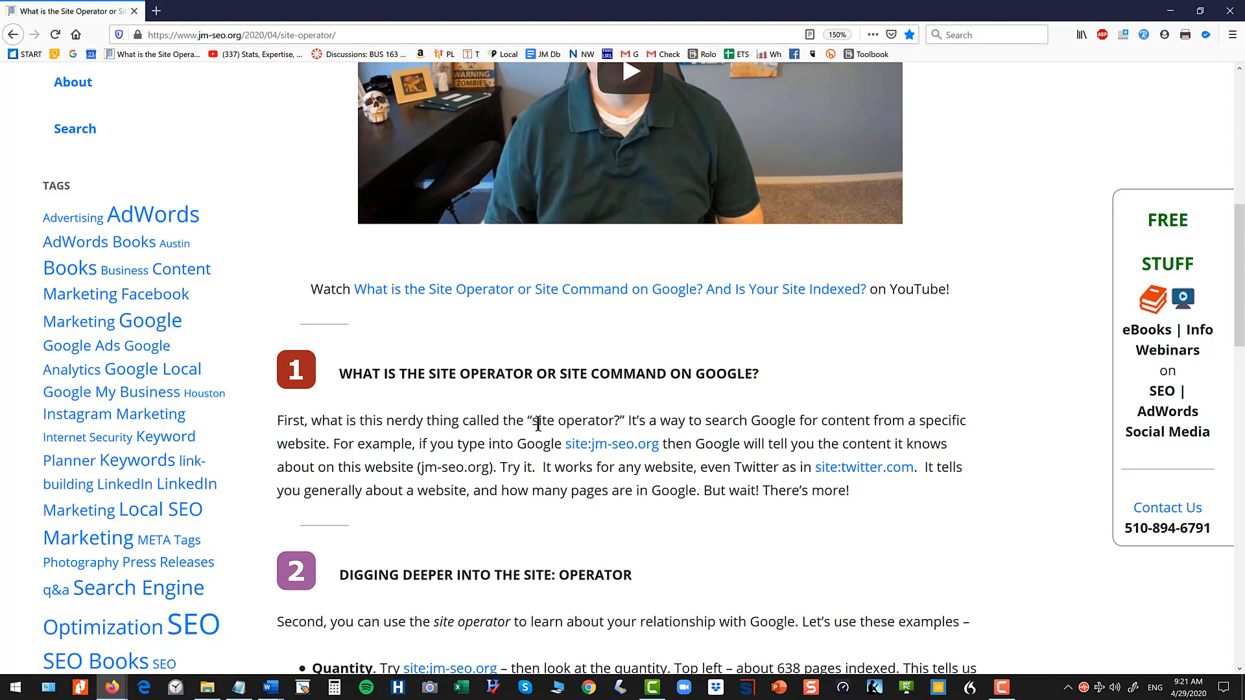
pyautogui.doubleClick(566, 420)
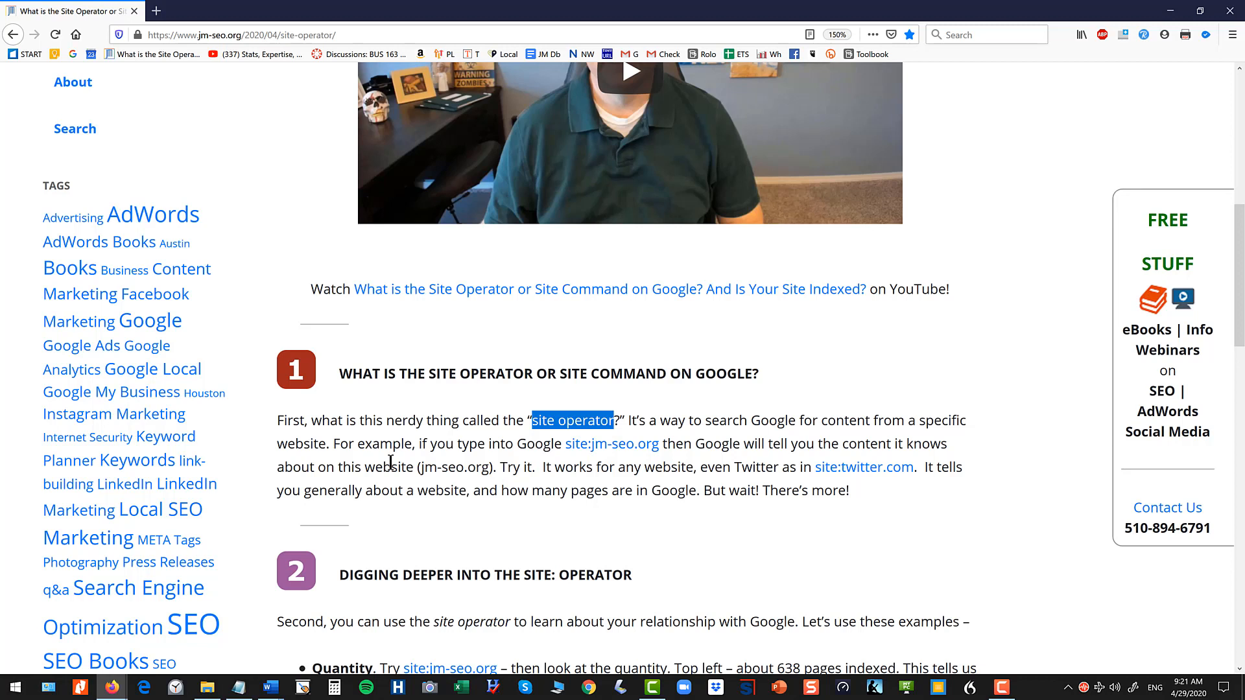
pyautogui.moveTo(409, 467)
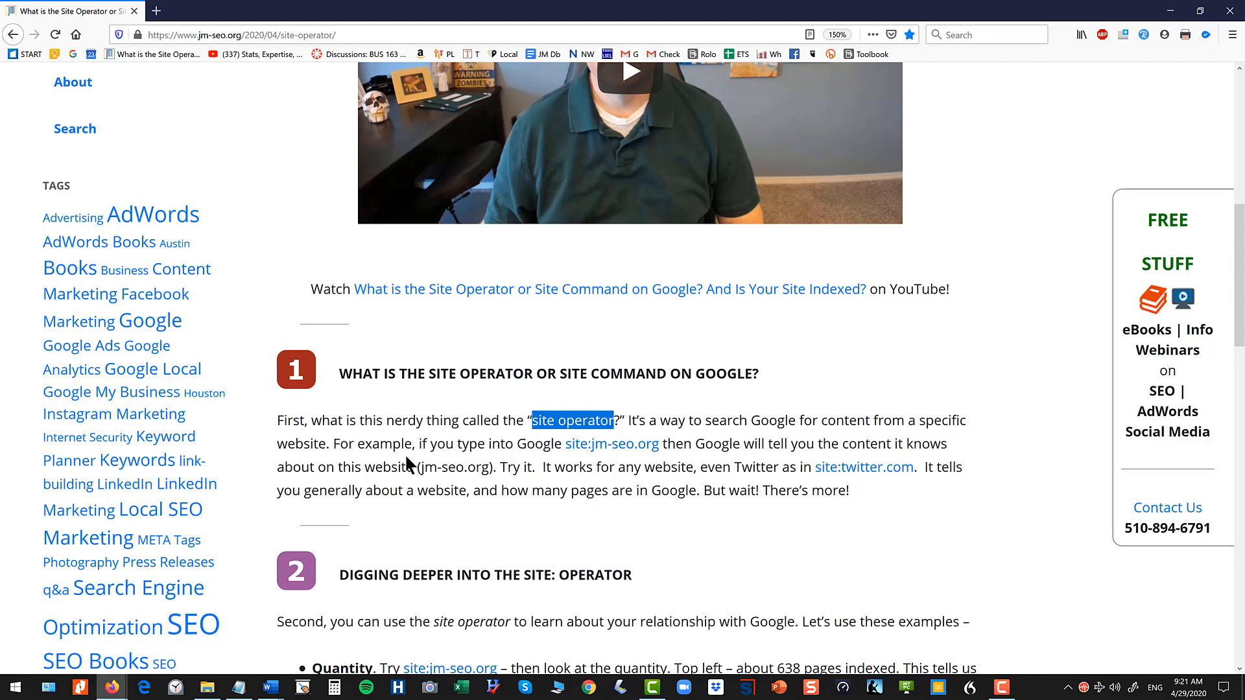
pyautogui.moveTo(417, 463)
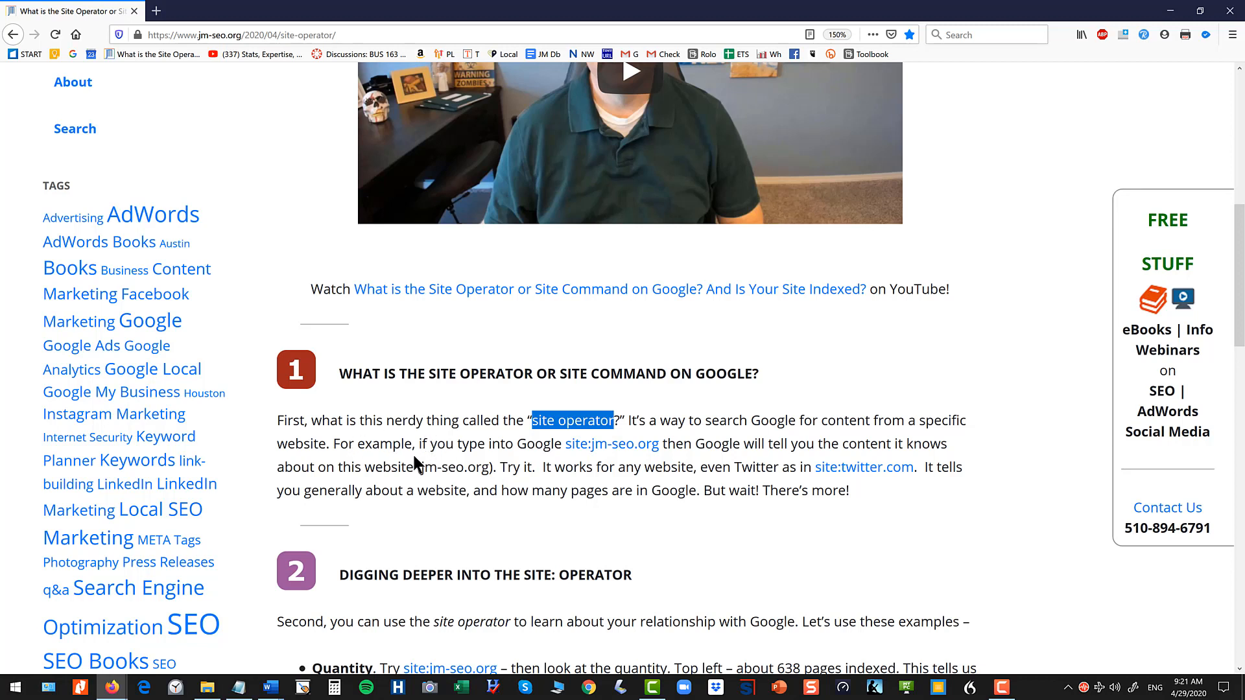
# Open the site:jm-seo.org search (about 638 results) in a new tab, then return to the article
pyautogui.rightClick(611, 444)
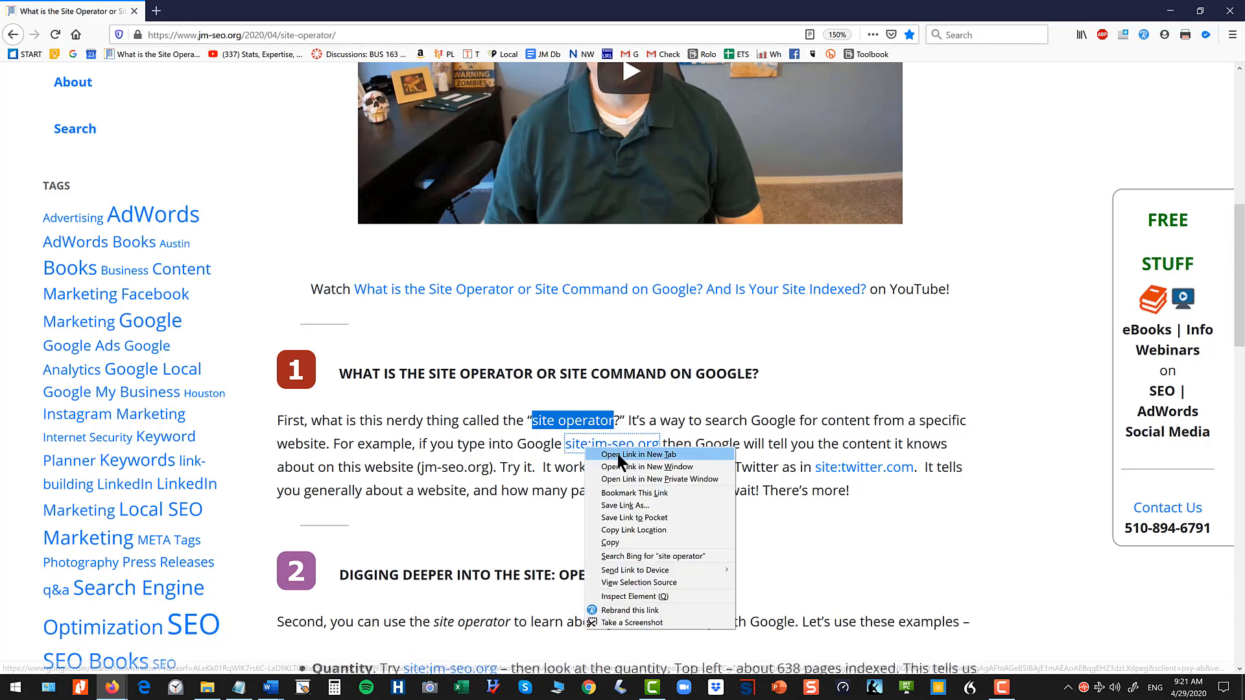
pyautogui.click(637, 454)
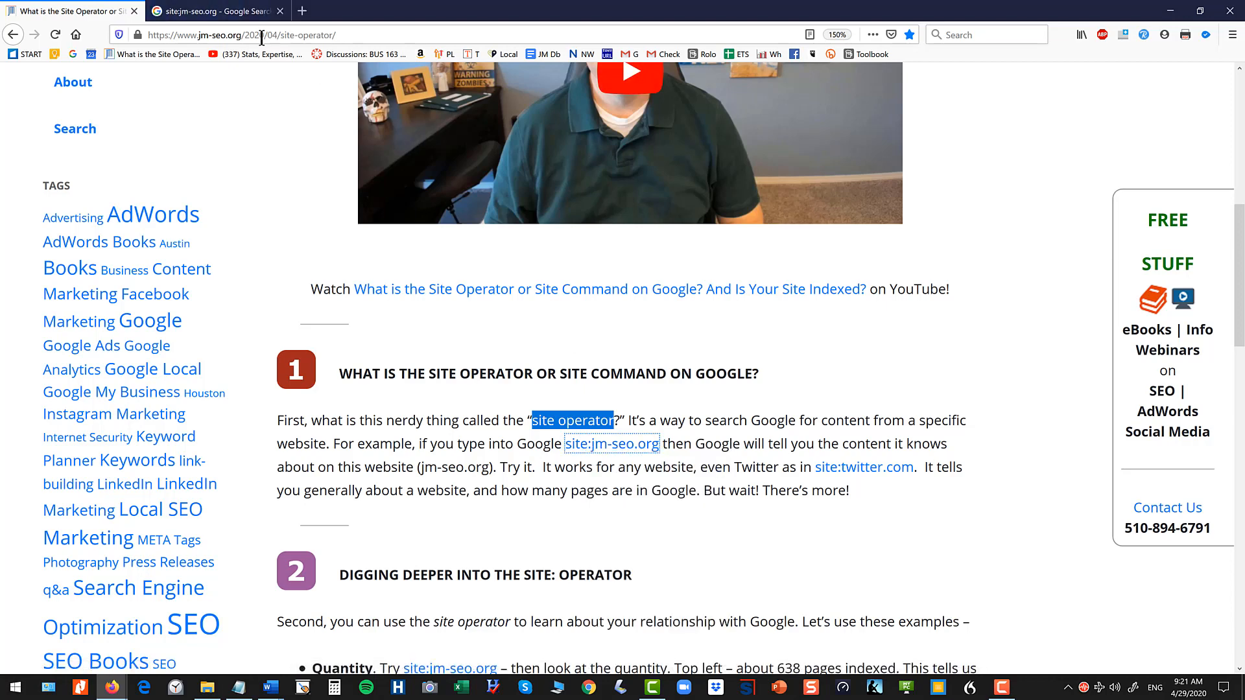
pyautogui.click(215, 10)
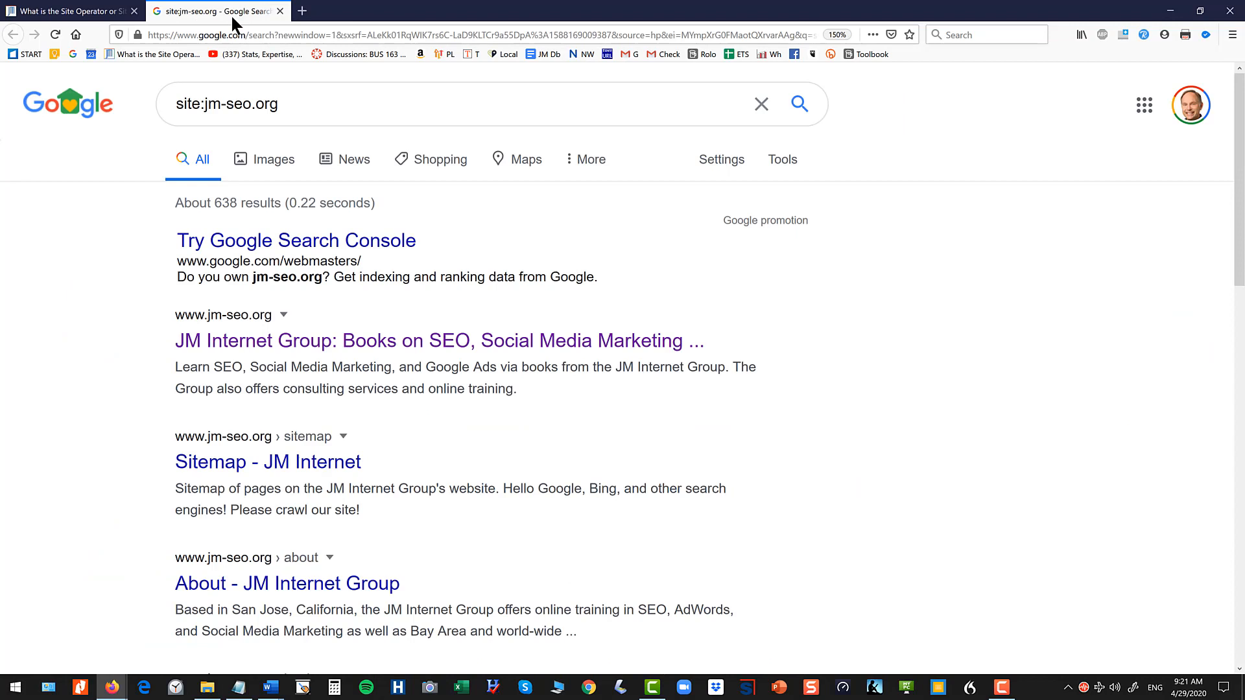
pyautogui.tripleClick(227, 104)
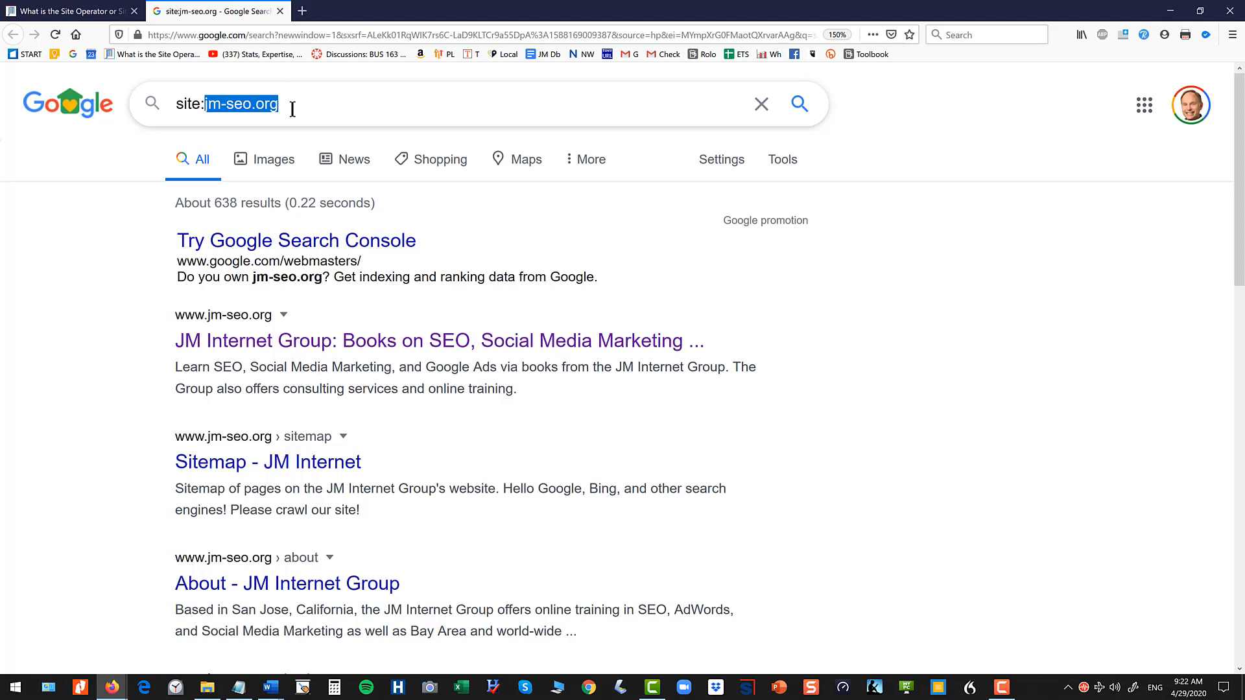
pyautogui.moveTo(196, 104)
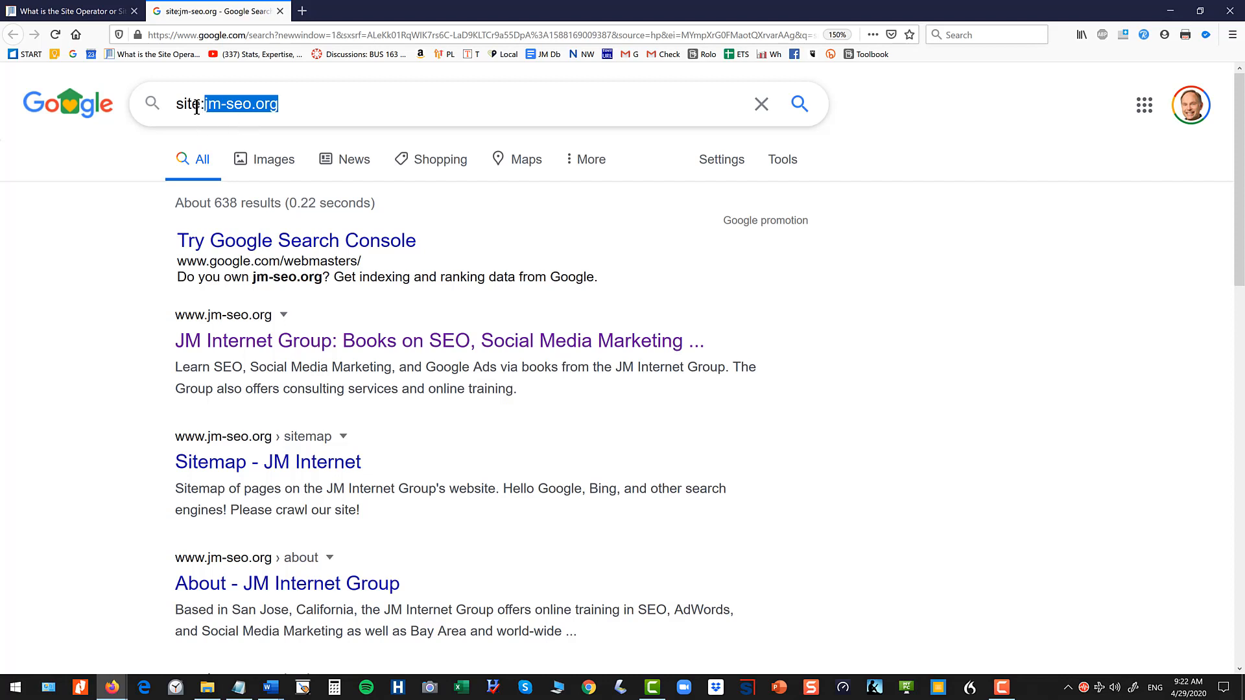
pyautogui.click(231, 103)
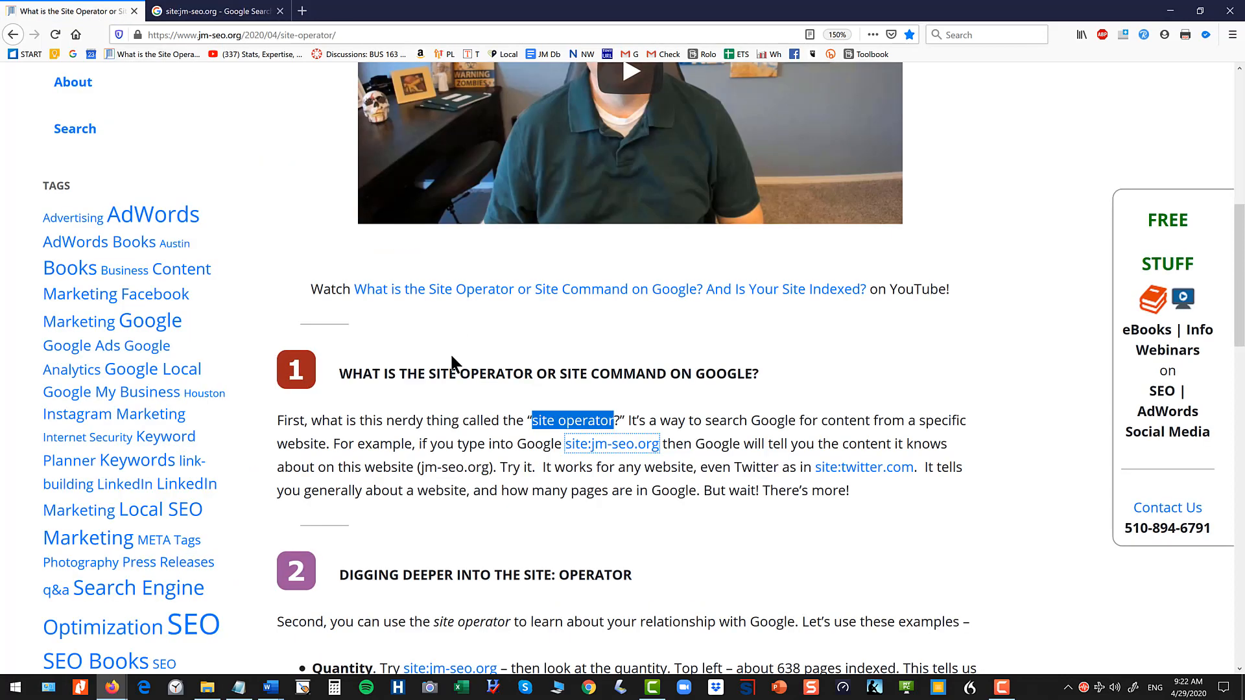
pyautogui.moveTo(569, 518)
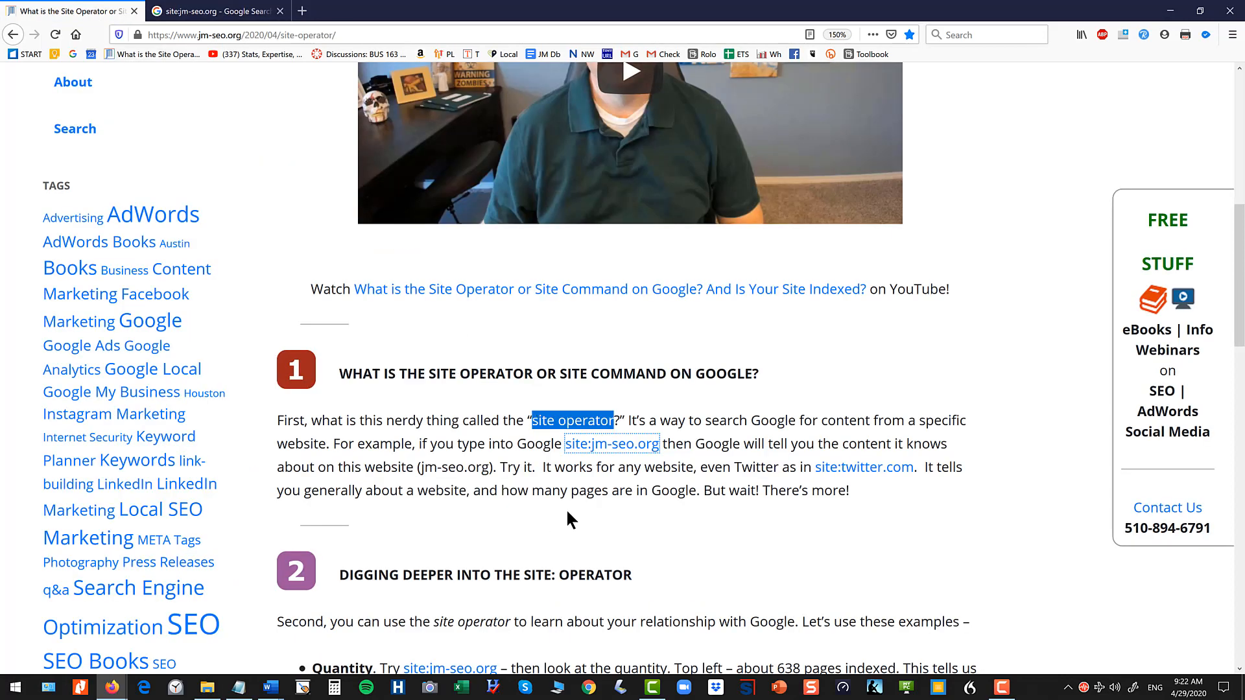
pyautogui.moveTo(524, 304)
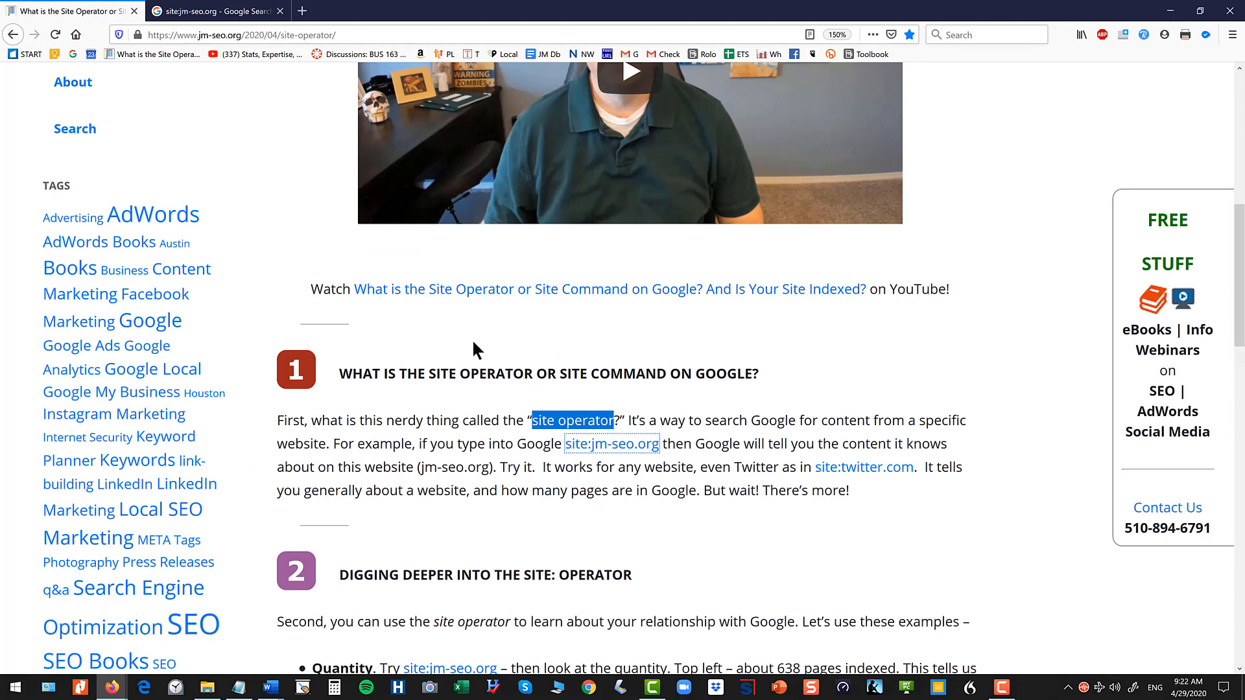
pyautogui.moveTo(864, 466)
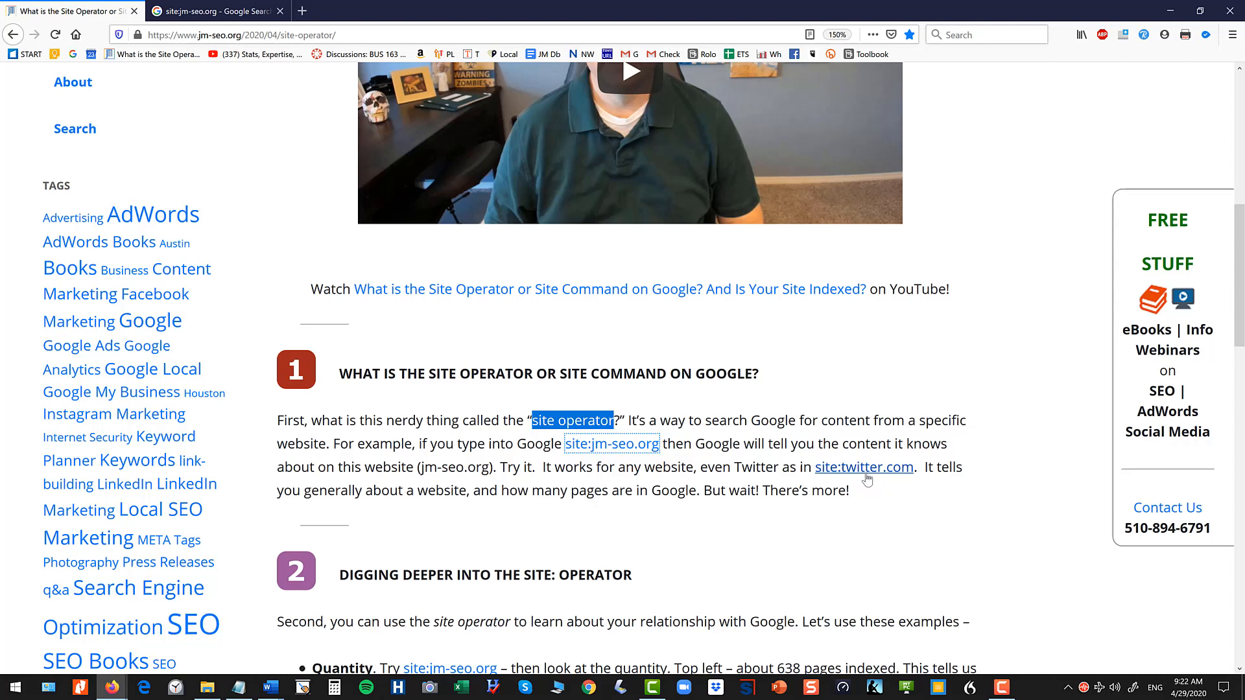
pyautogui.moveTo(902, 489)
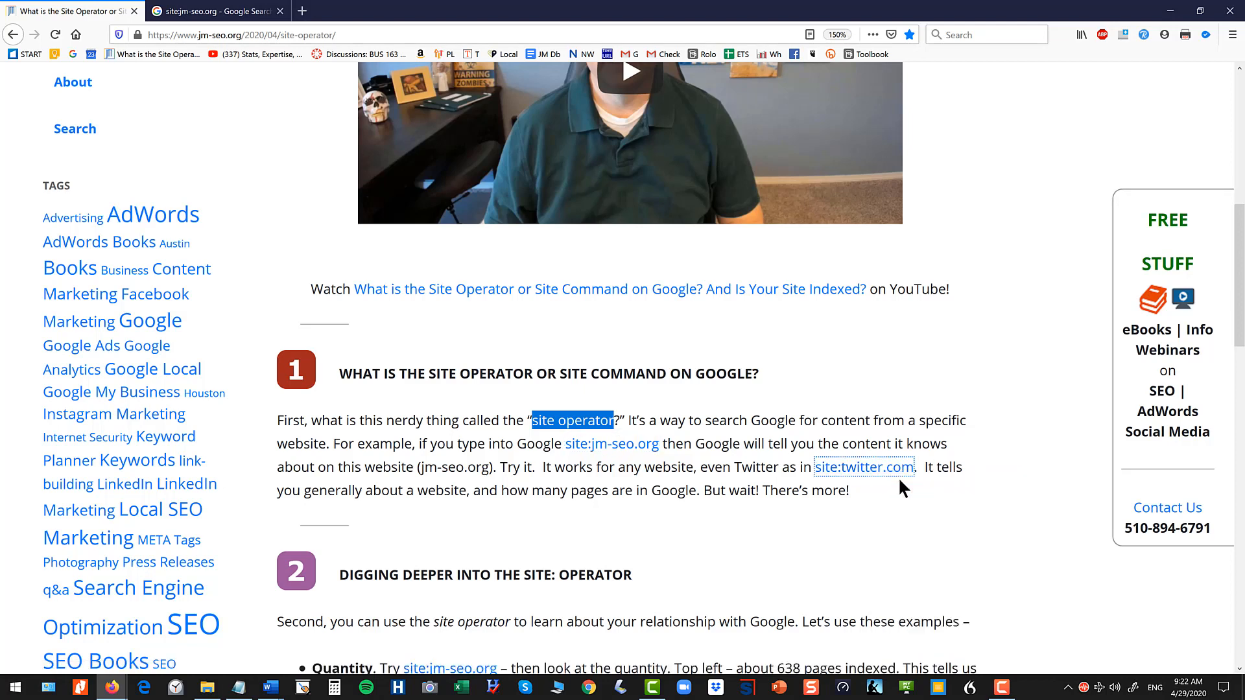
# Highlight the site:twitter.com result count of about 962,000,000, then return to the article
pyautogui.click(863, 467)
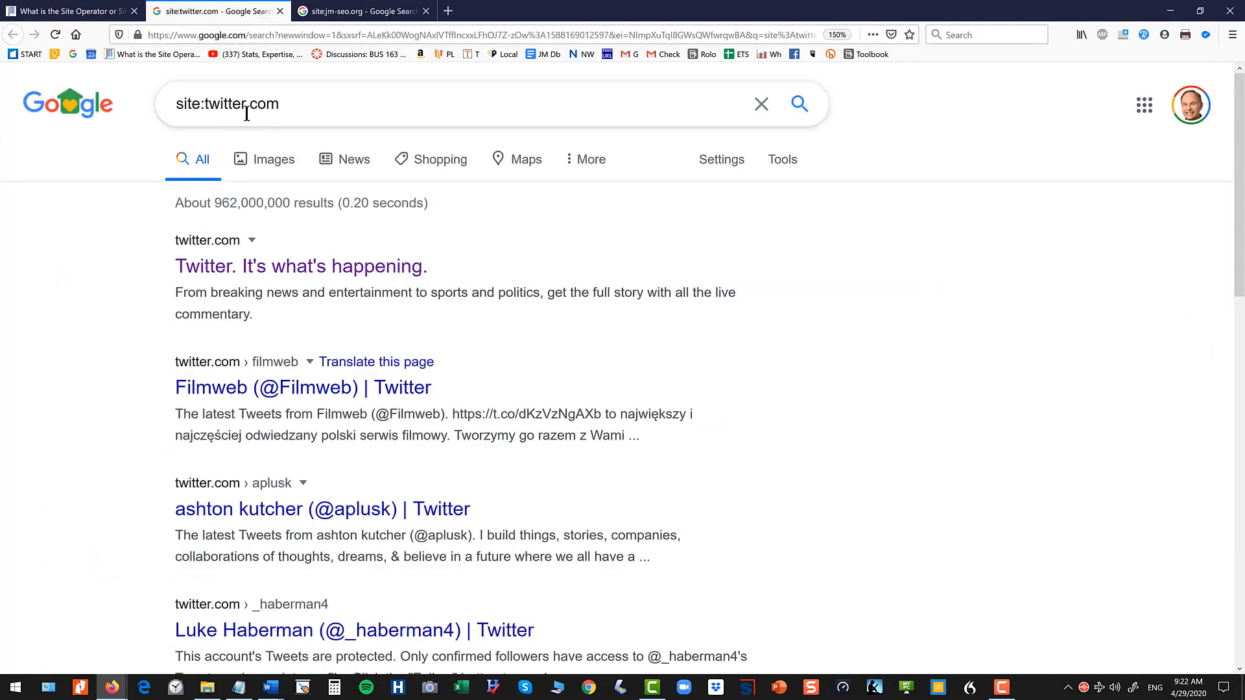
pyautogui.doubleClick(230, 103)
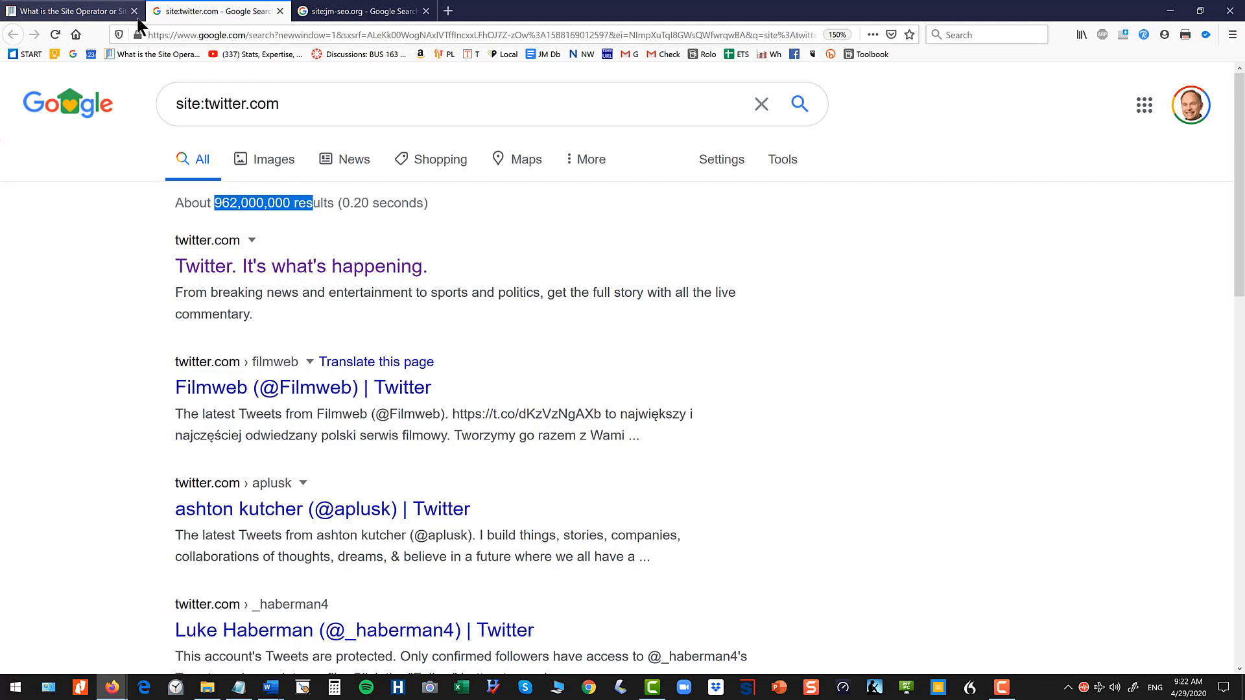
pyautogui.click(67, 10)
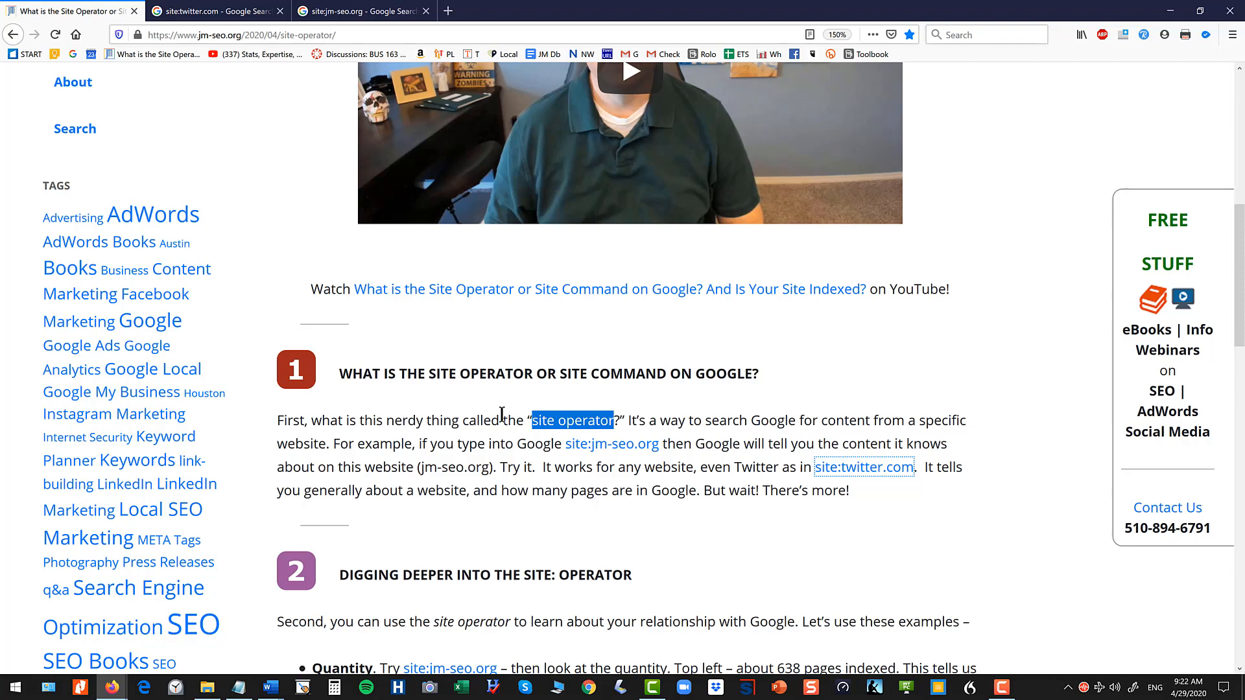
# Scroll down to section 2, 'Digging Deeper into the Site: Operator'
pyautogui.scroll(-3)
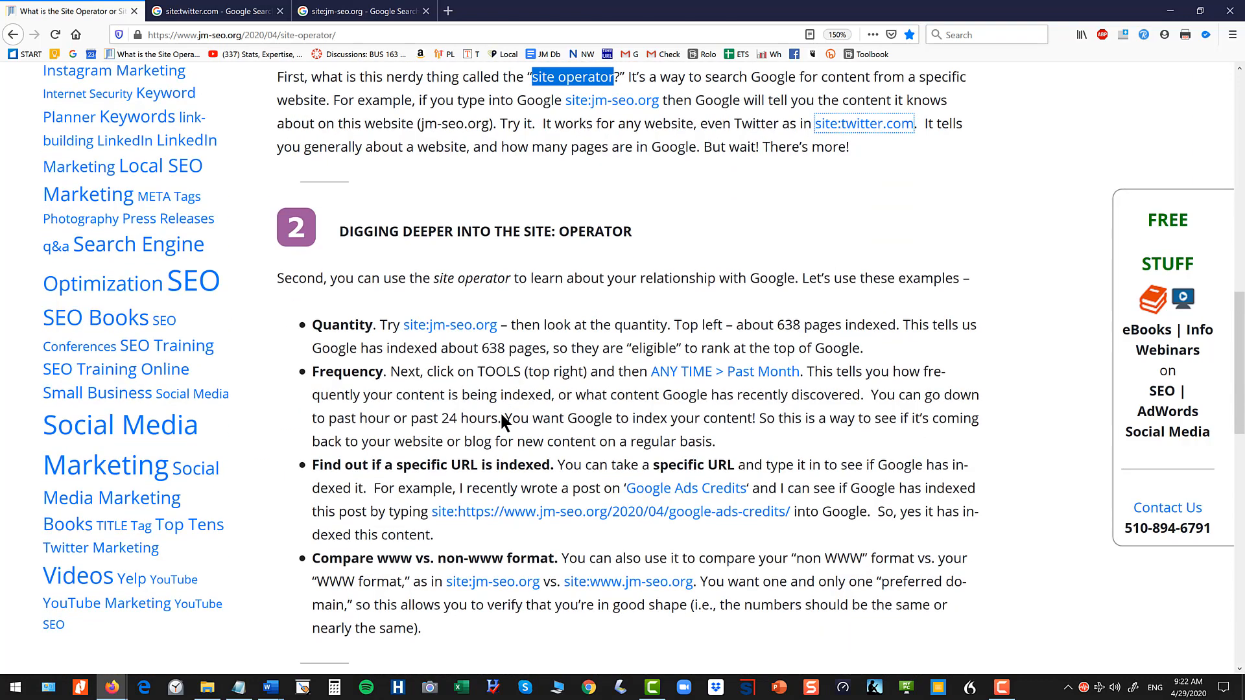
pyautogui.moveTo(389, 261)
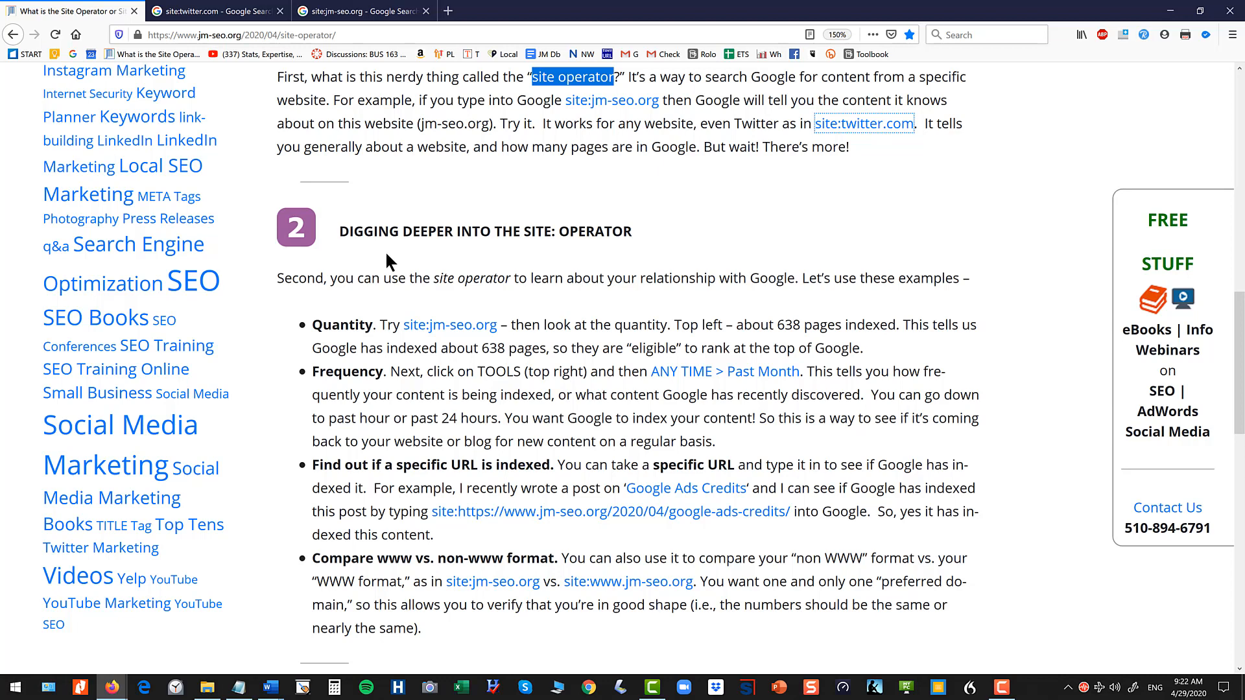
pyautogui.moveTo(413, 273)
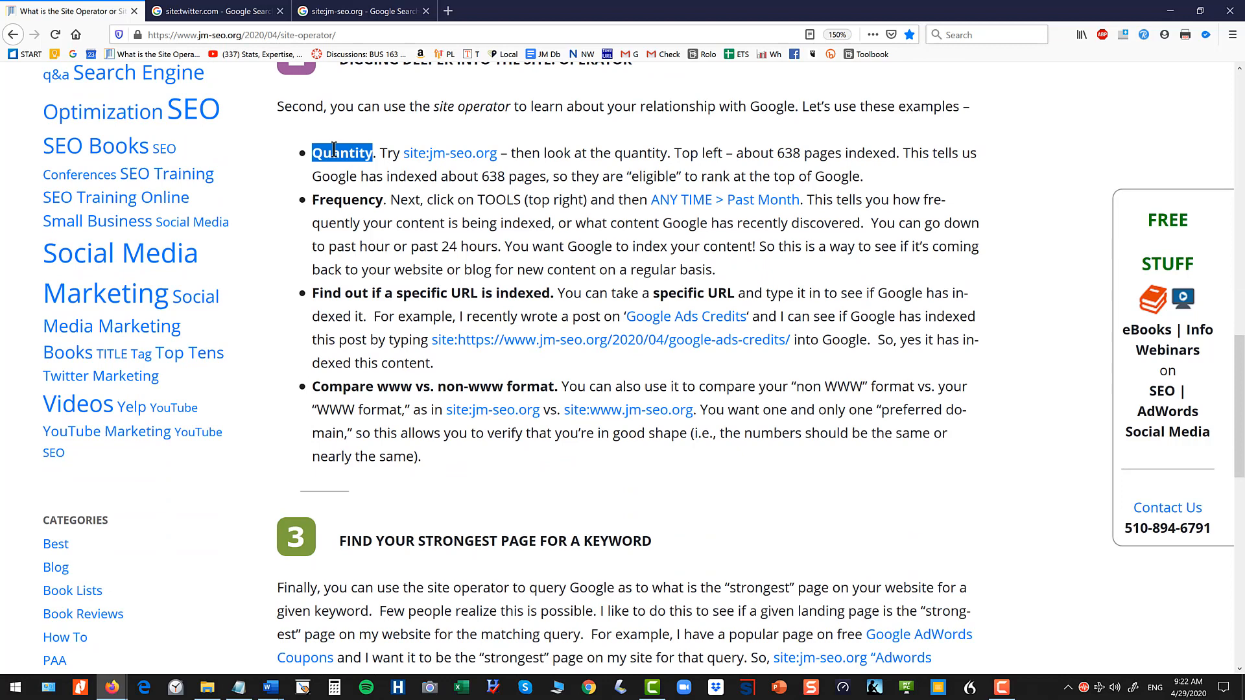
# Open the site:cnn.com search in a new tab, note about 6,040,000 results, then return
pyautogui.rightClick(449, 152)
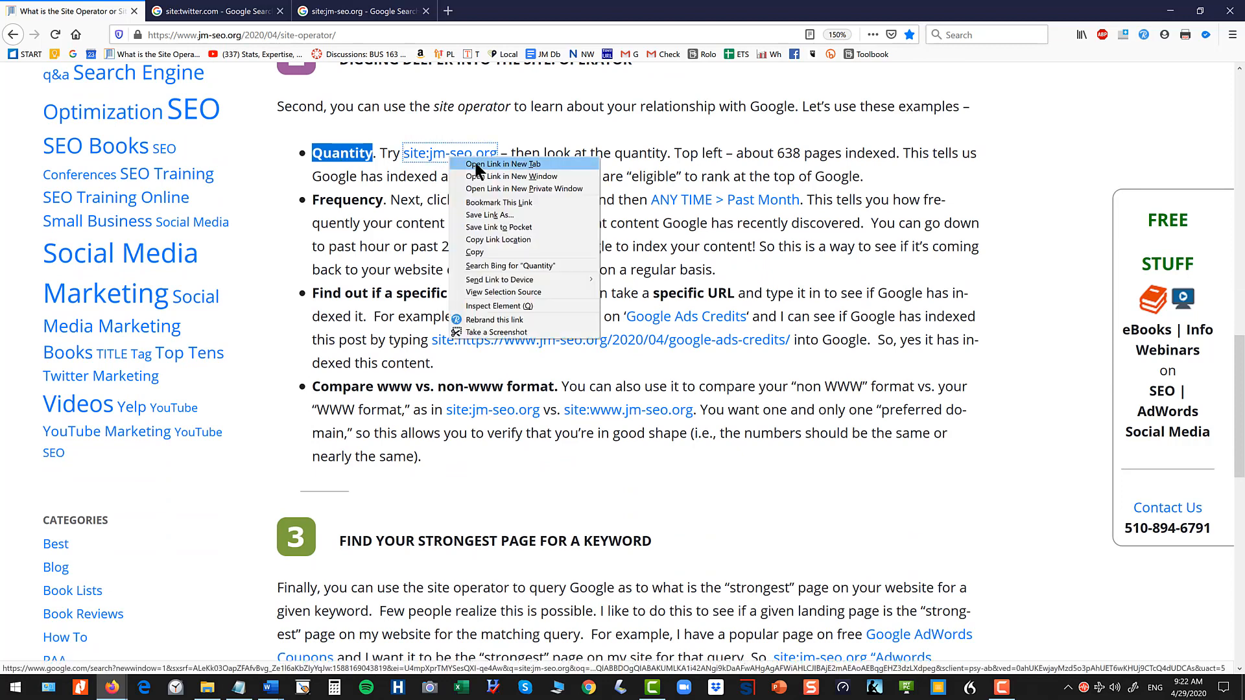
pyautogui.click(498, 164)
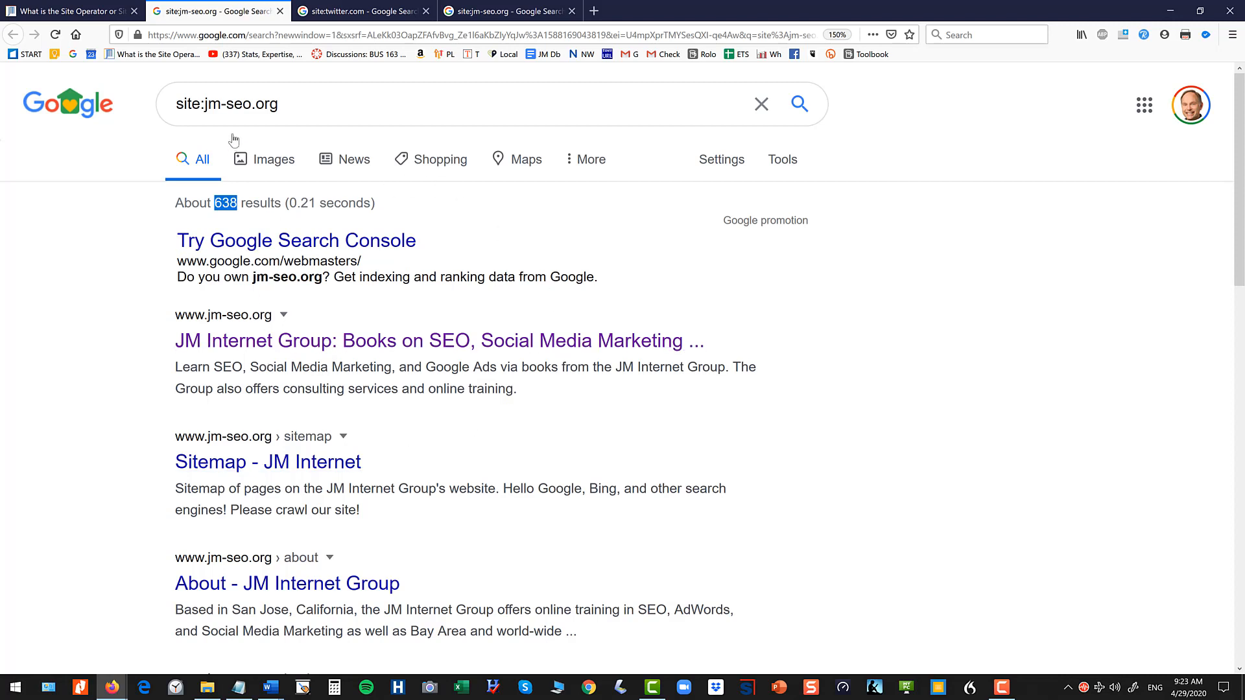
pyautogui.doubleClick(246, 104)
pyautogui.write('site:cnn.com')
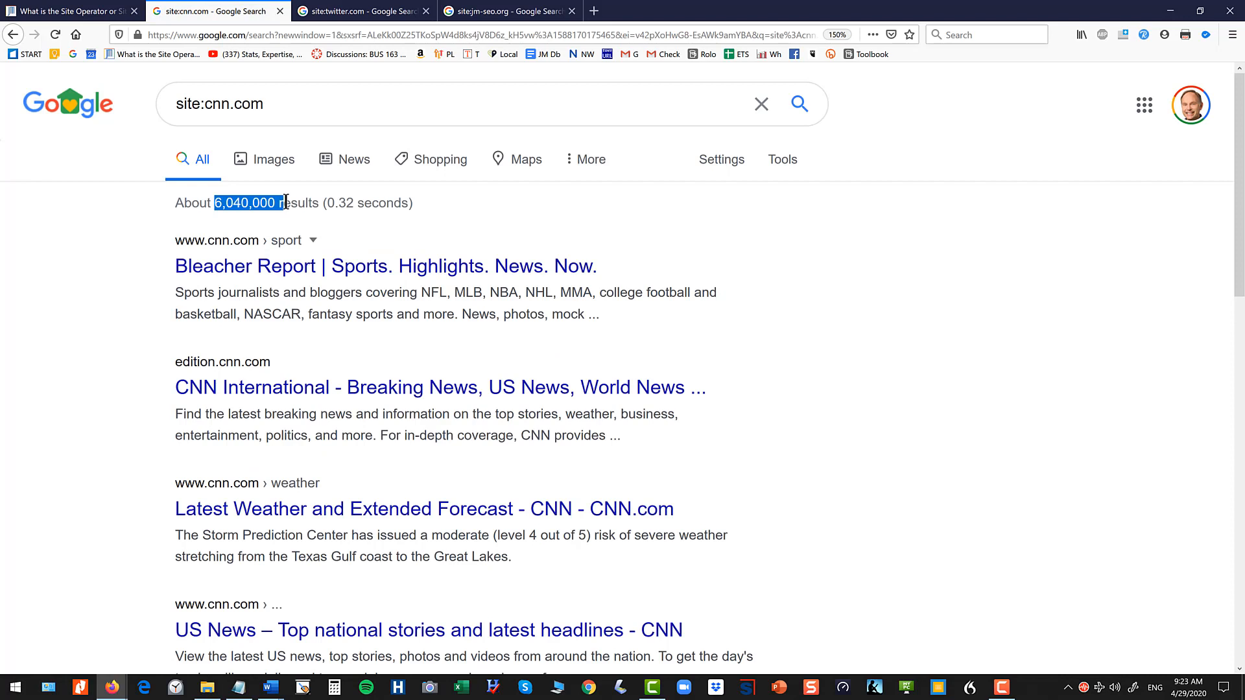
pyautogui.moveTo(295, 201)
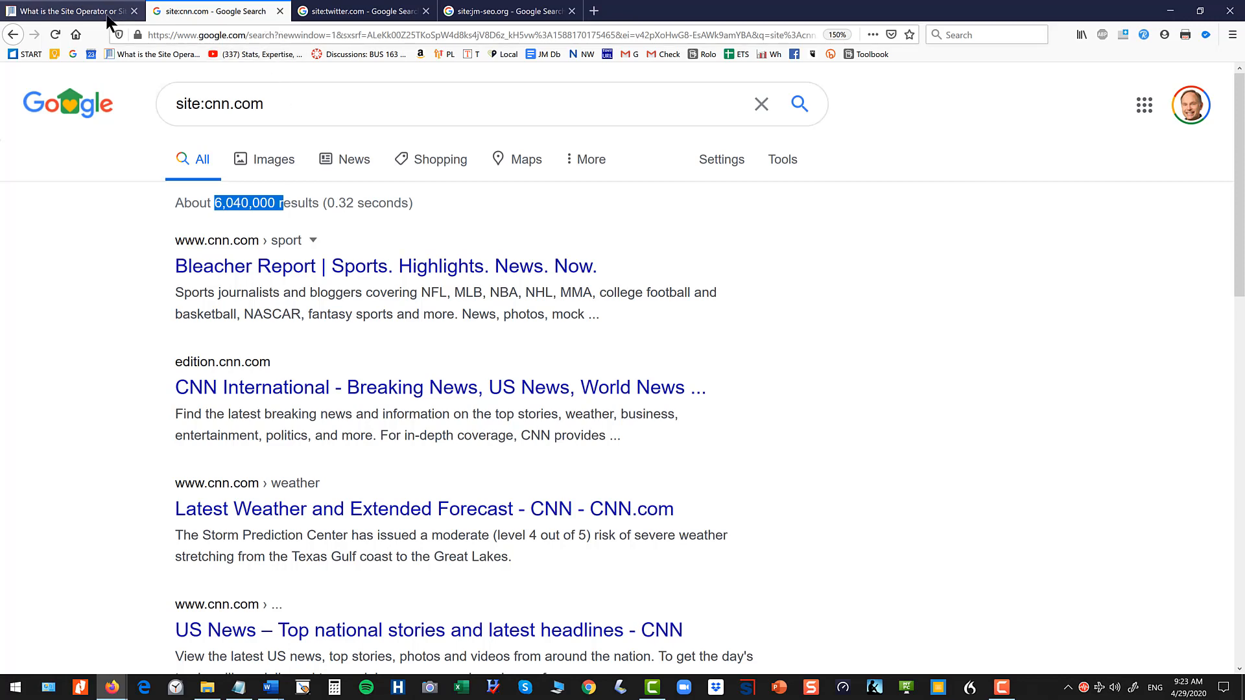
pyautogui.click(505, 10)
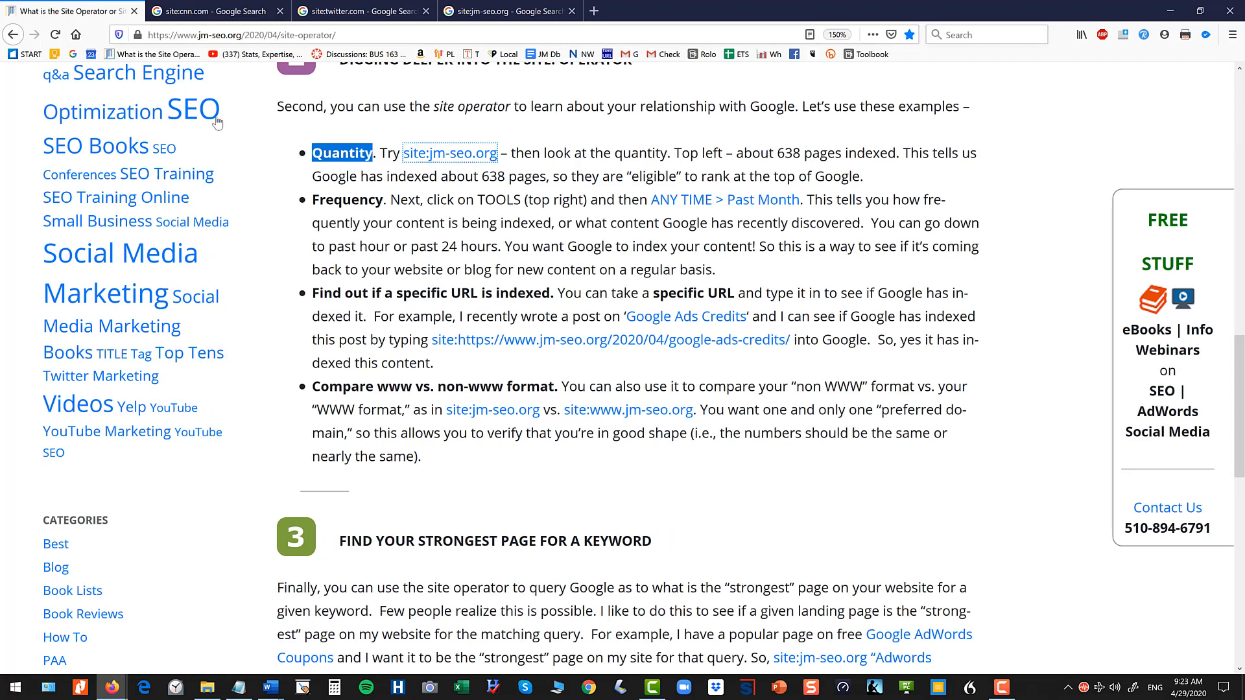
pyautogui.moveTo(502, 220)
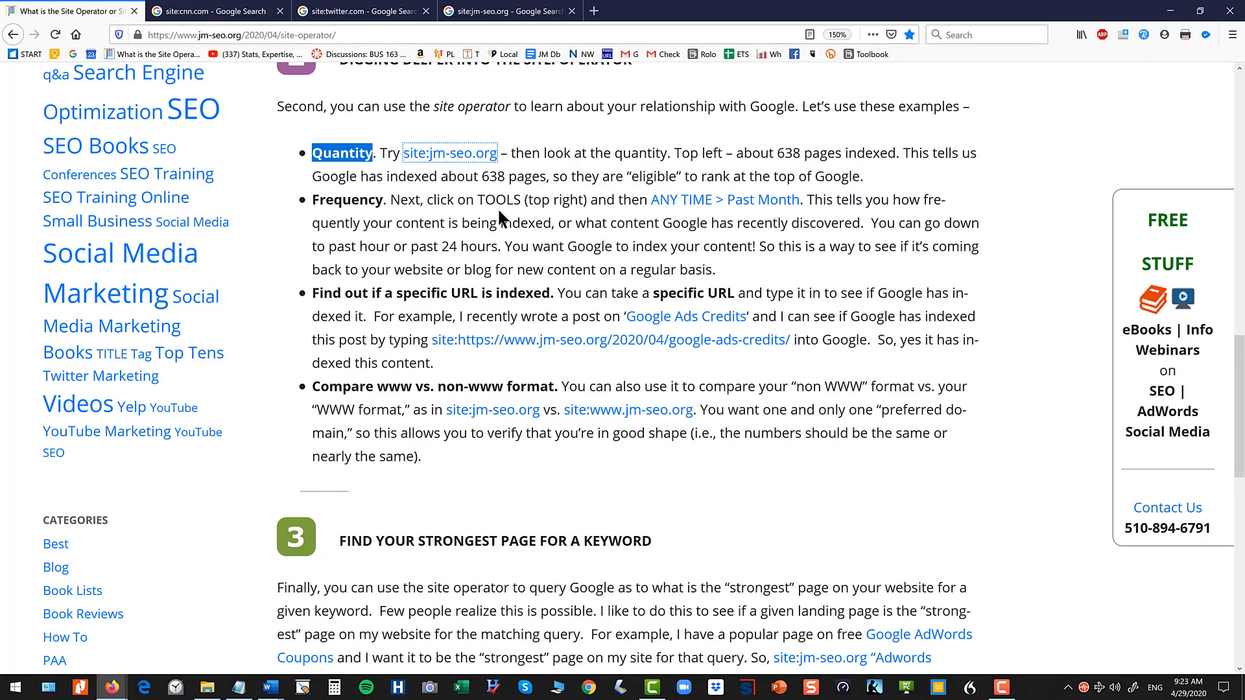
# Highlight 'Frequency' and close the cnn, twitter and jm-seo Google search tabs
pyautogui.doubleClick(346, 199)
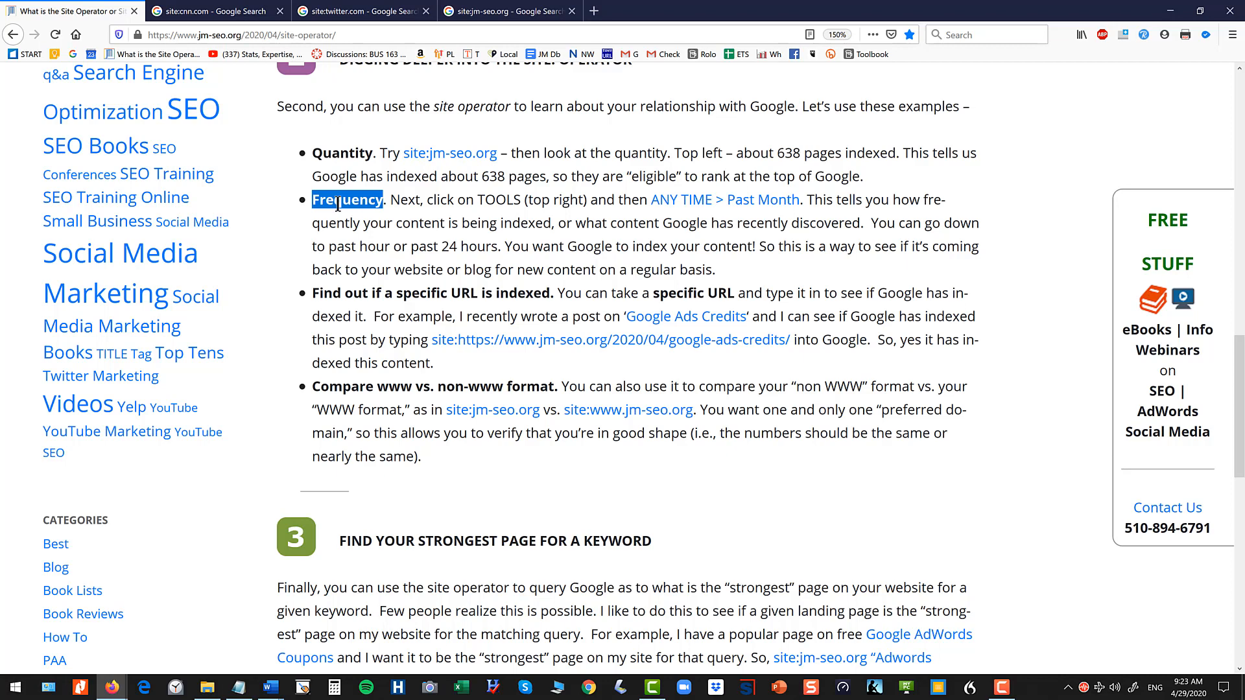
pyautogui.click(279, 11)
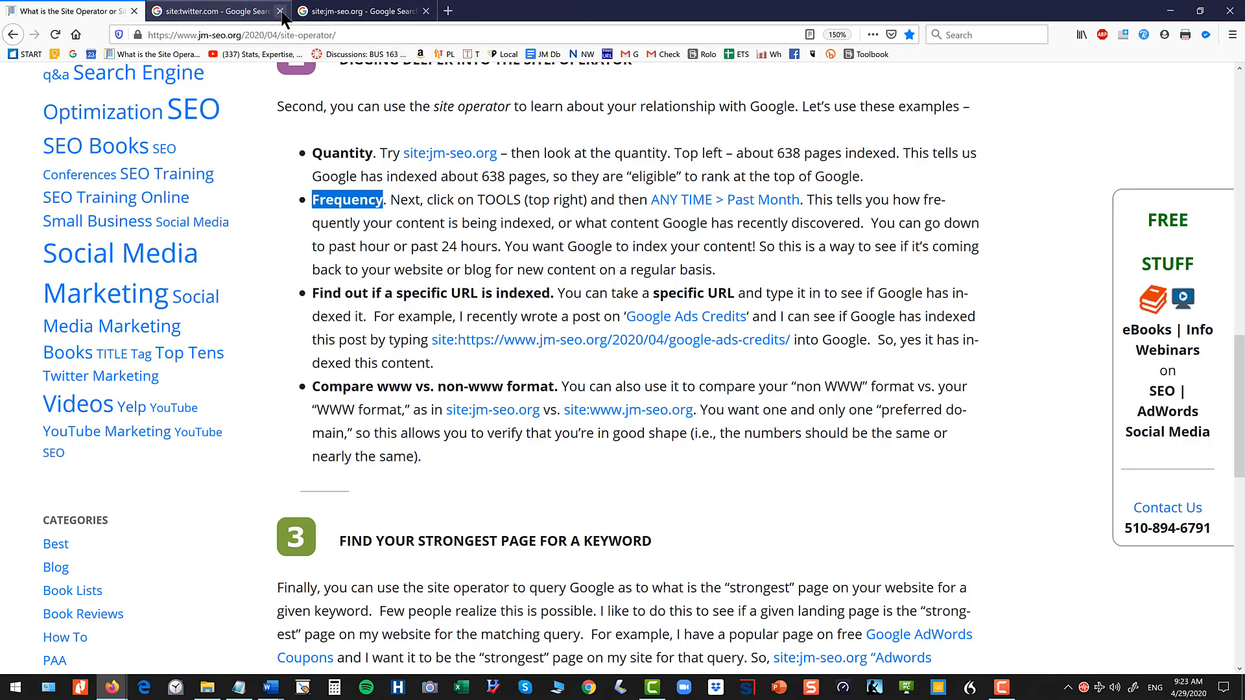
pyautogui.click(279, 11)
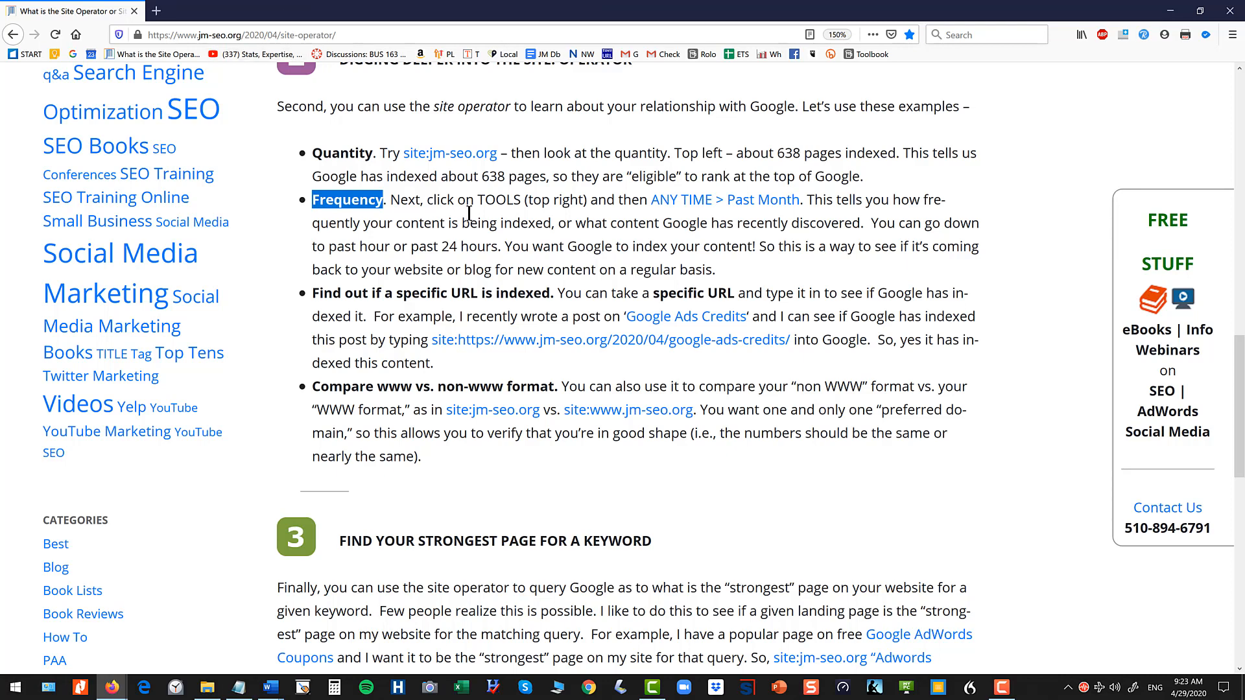
pyautogui.rightClick(723, 199)
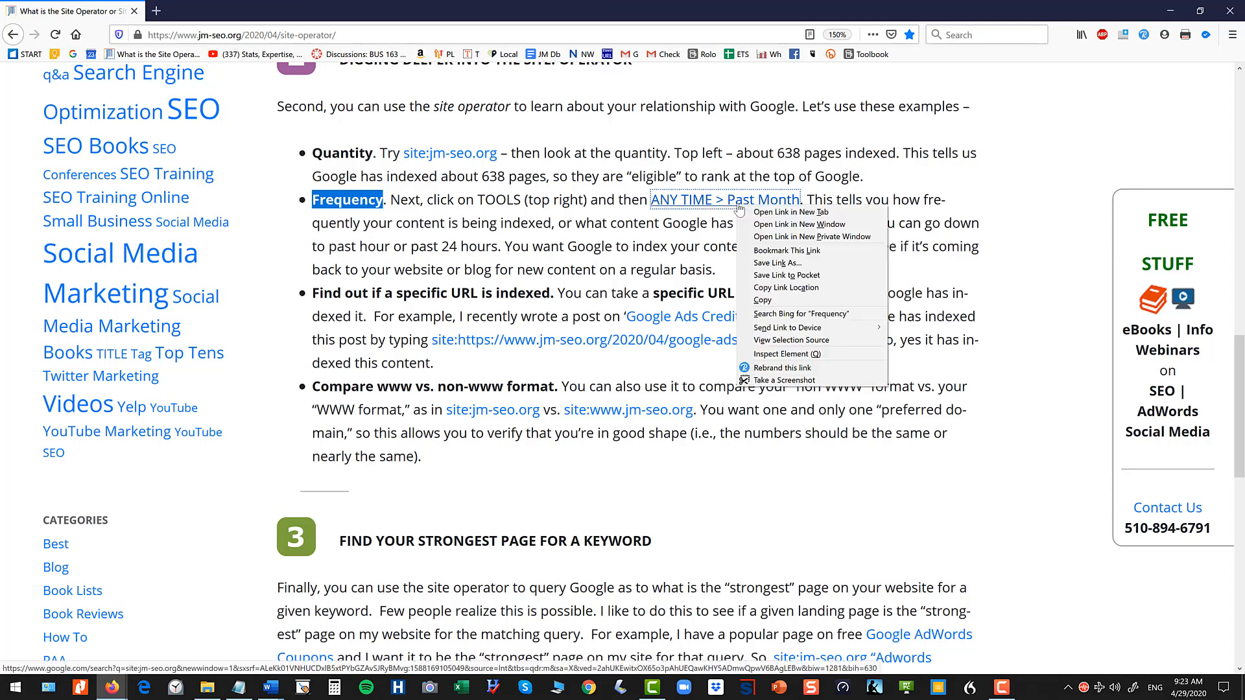
# Open the Past Month site:jm-seo.org search, compare with Past year, then return to the article
pyautogui.click(789, 212)
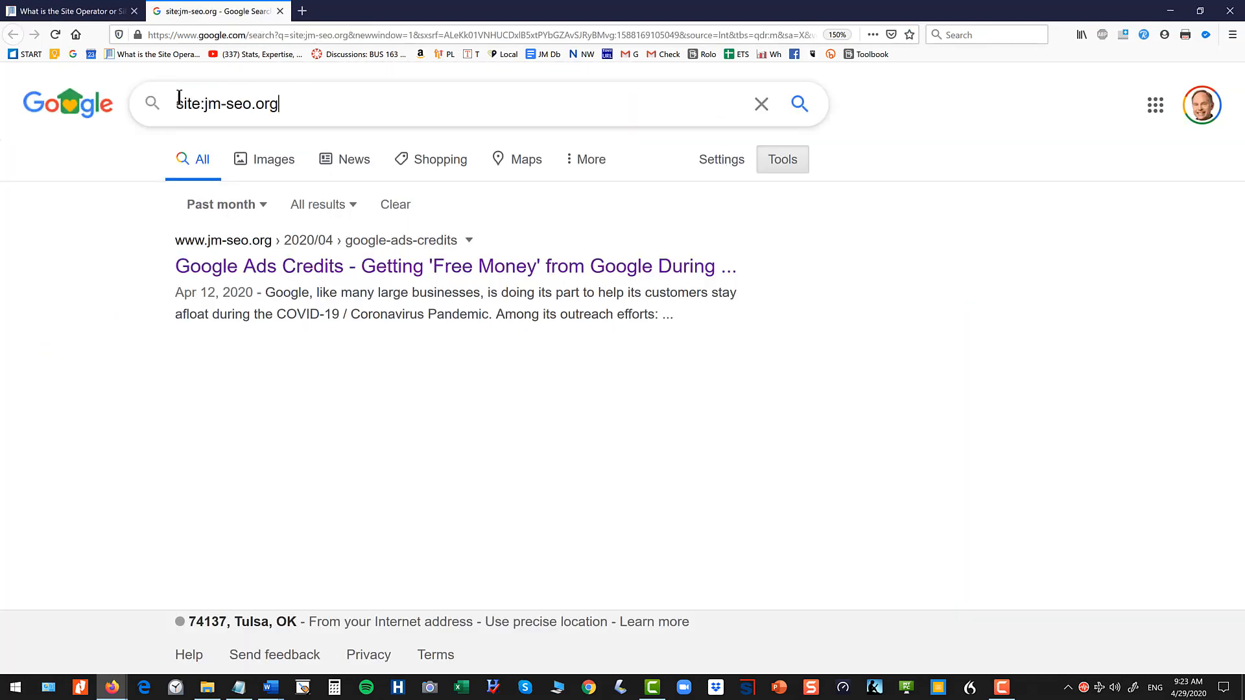
pyautogui.tripleClick(228, 103)
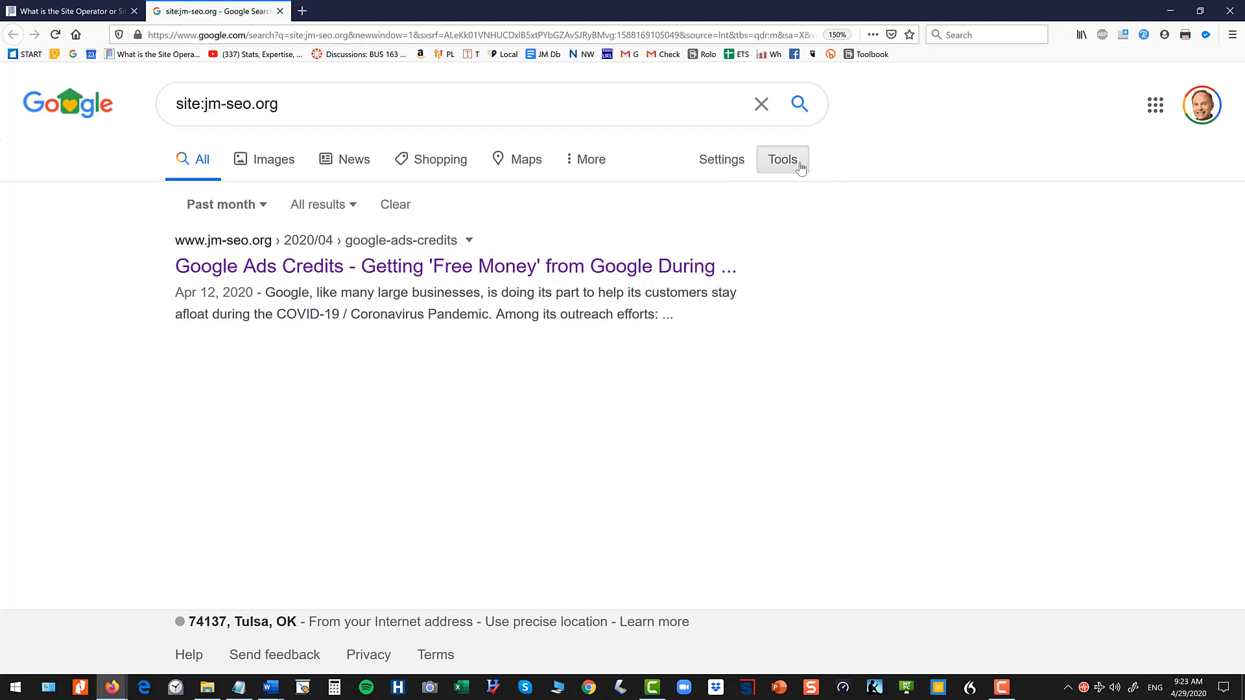
pyautogui.click(224, 204)
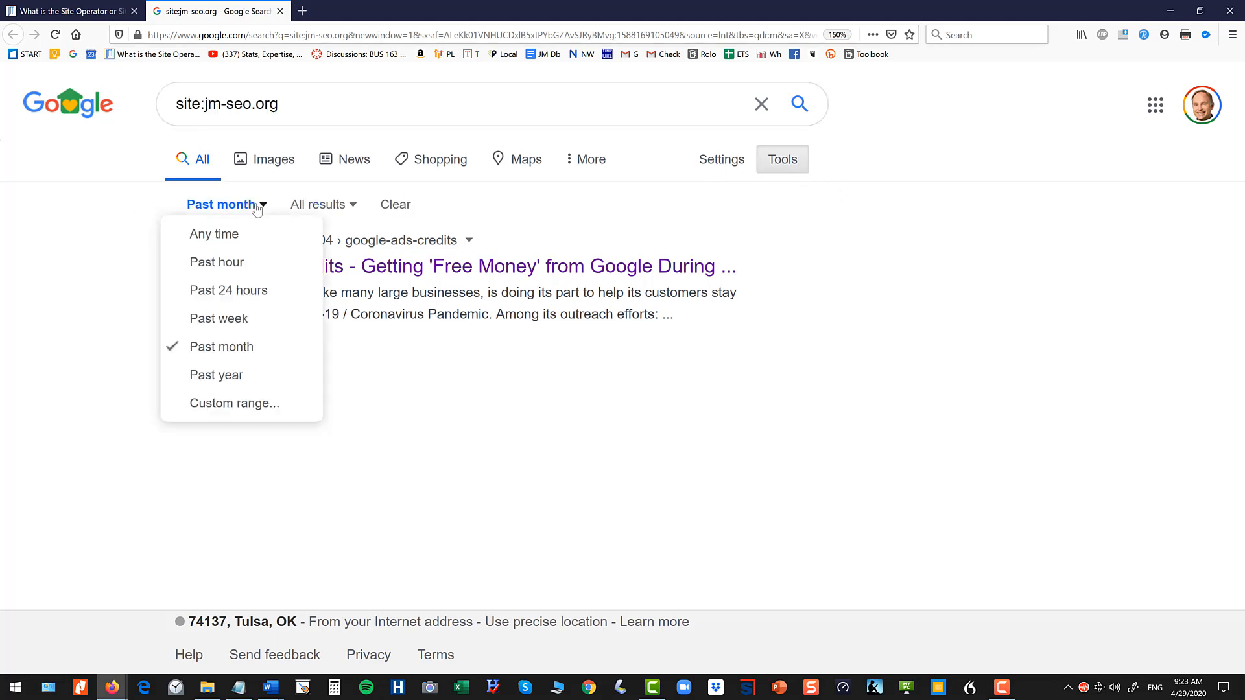
pyautogui.moveTo(217, 375)
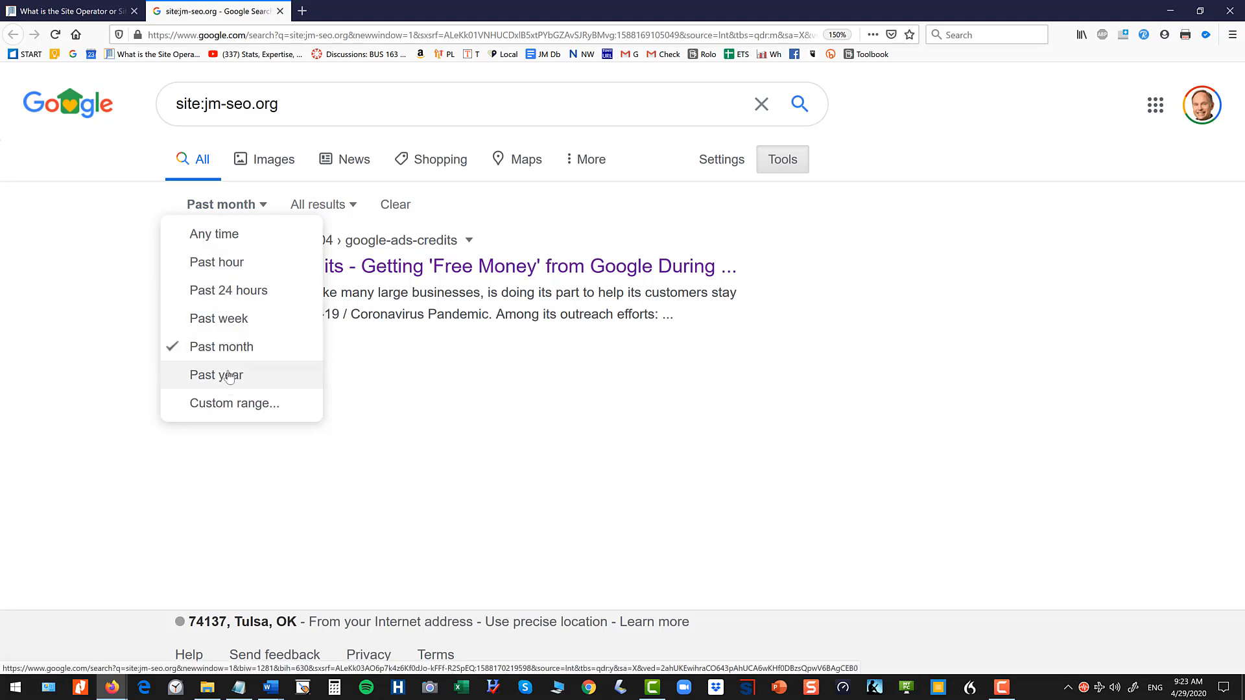
pyautogui.click(216, 374)
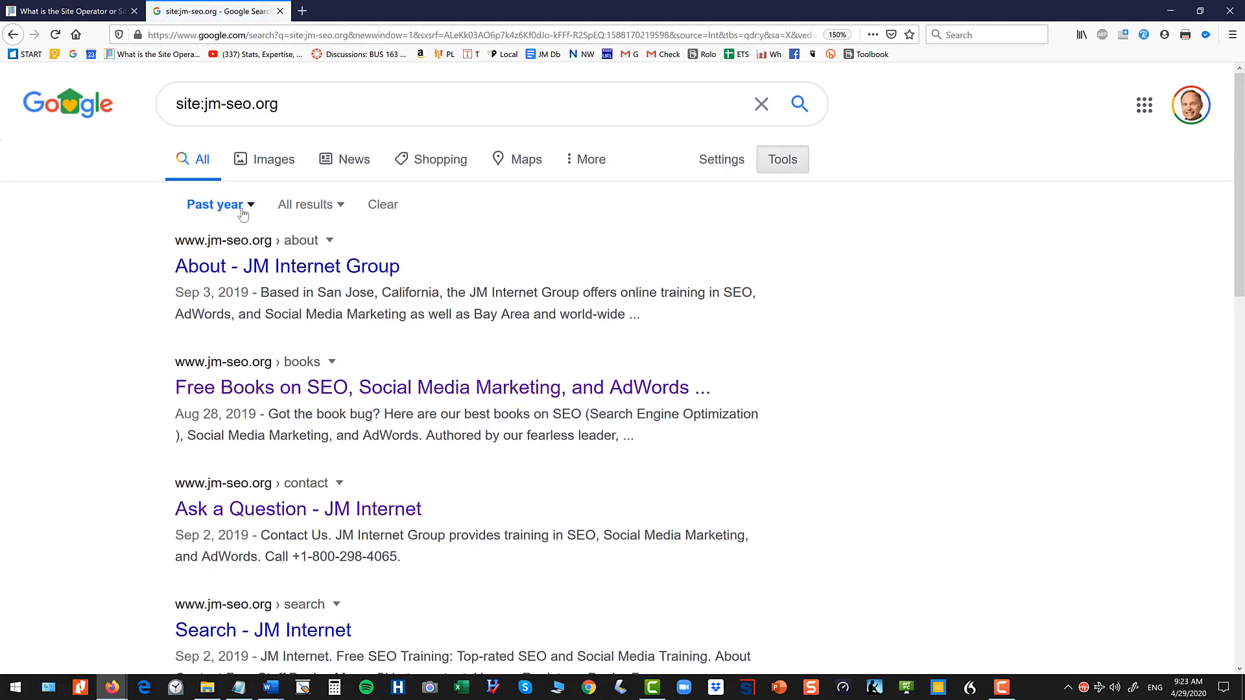
pyautogui.click(214, 204)
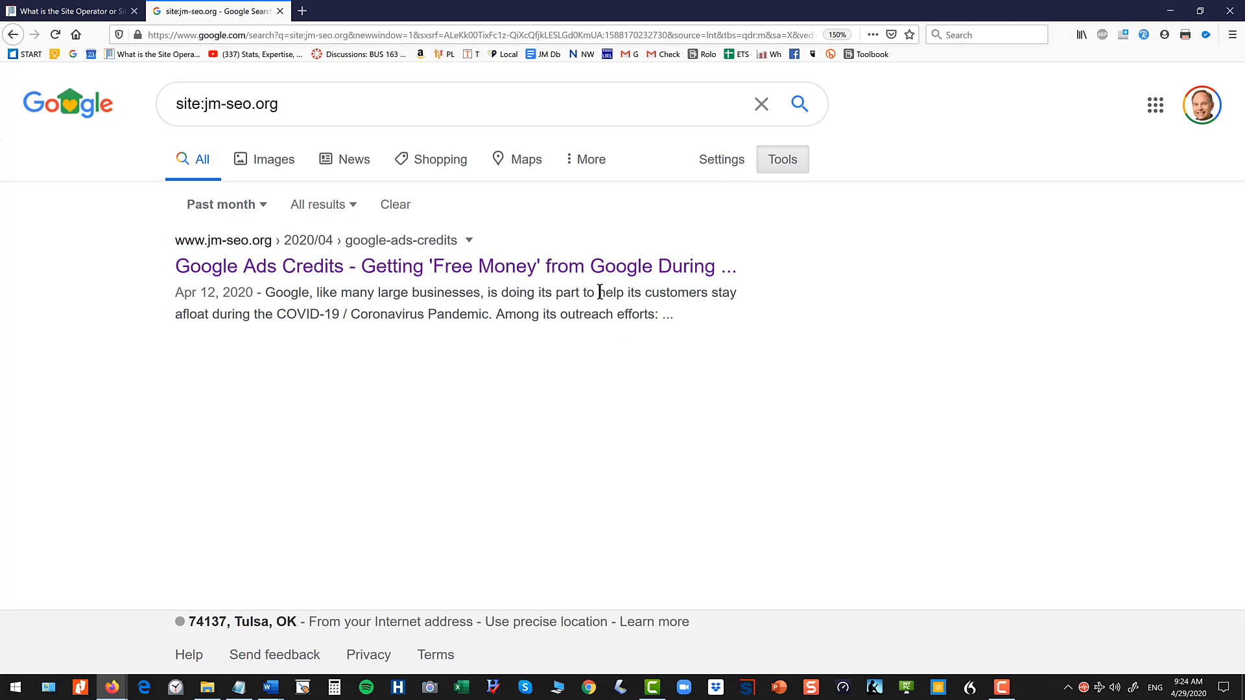
pyautogui.moveTo(251, 141)
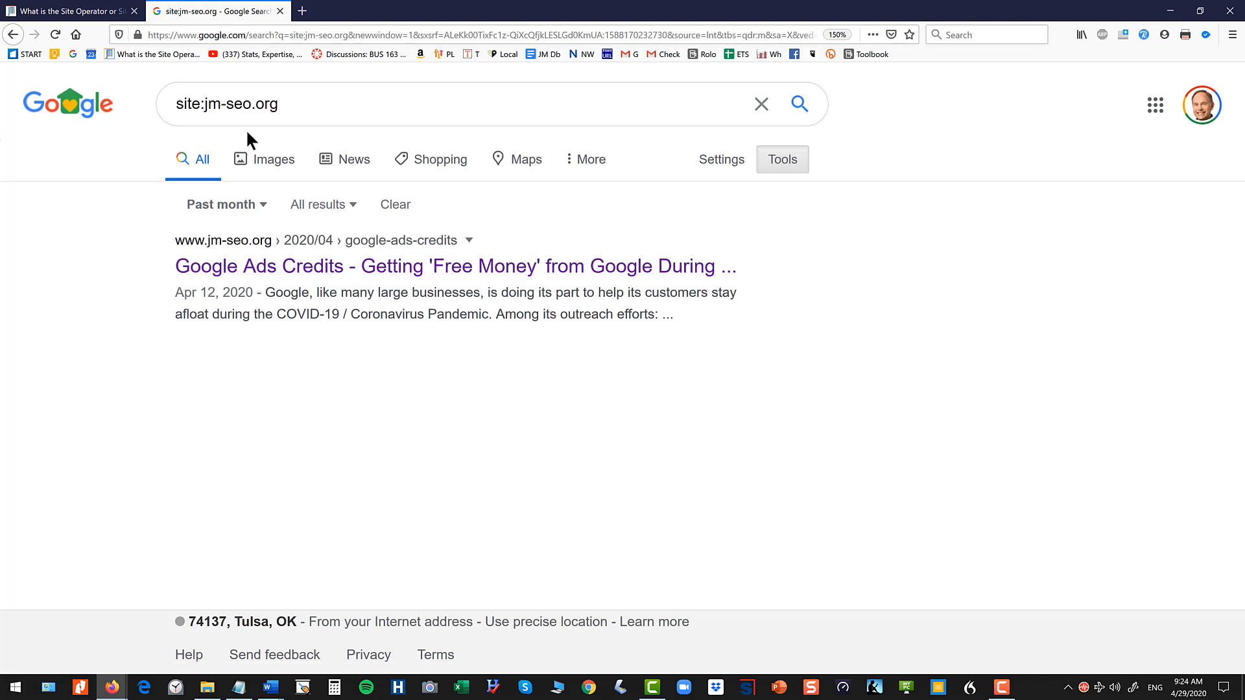
pyautogui.click(68, 11)
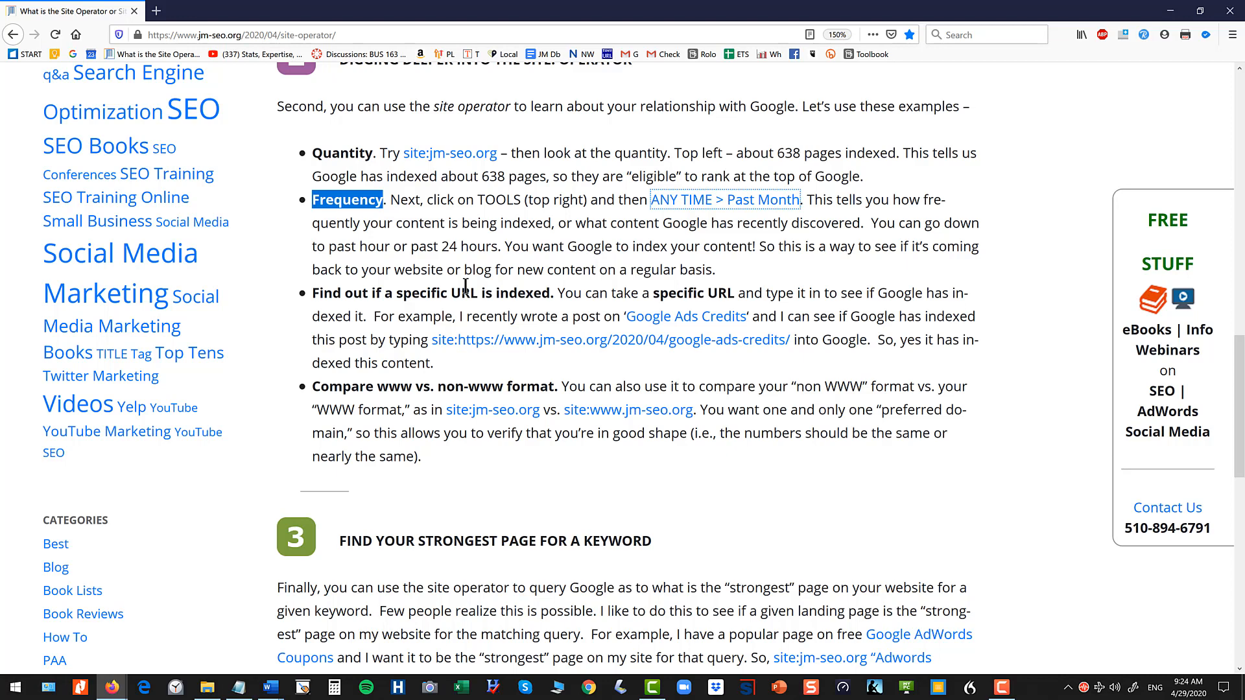
pyautogui.moveTo(322, 294)
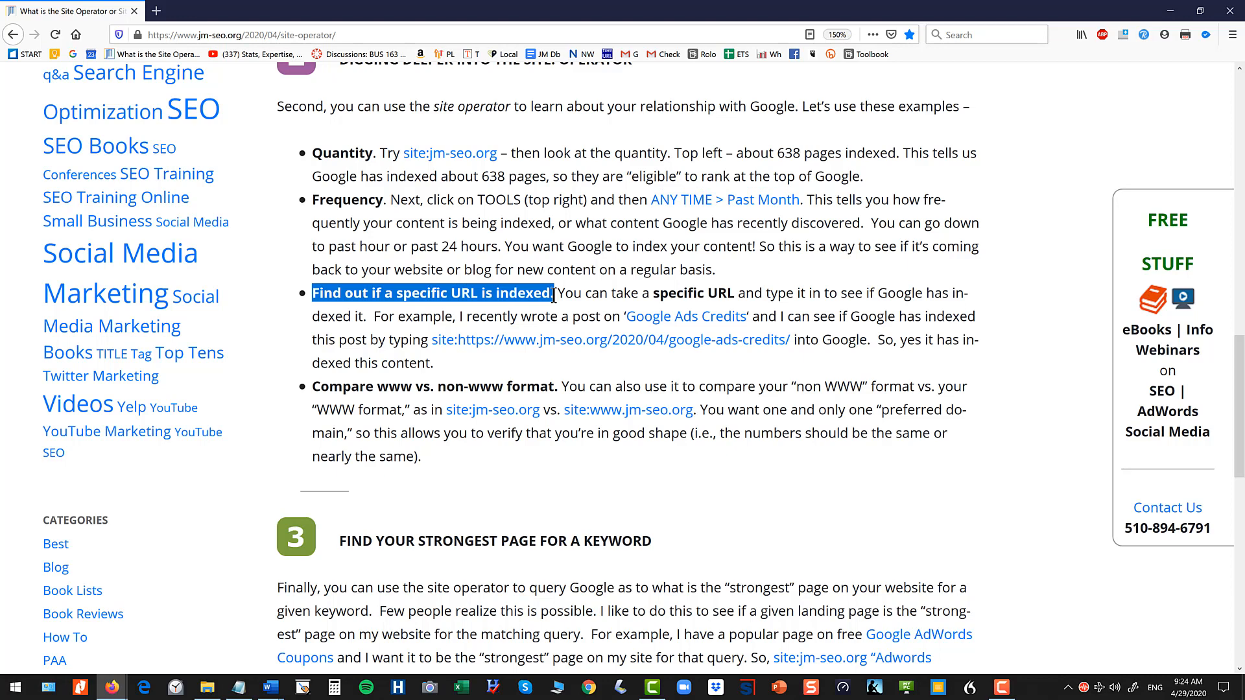
# Open the Google Ads Credits post in a new tab and copy its web address
pyautogui.rightClick(685, 316)
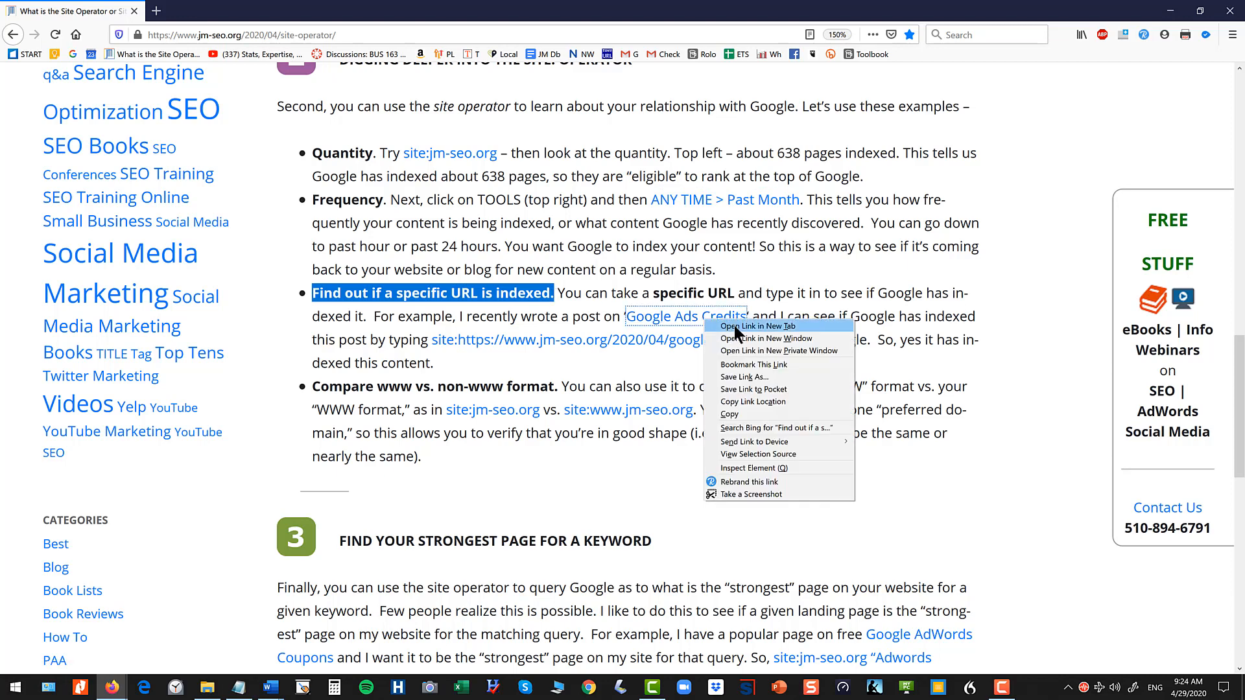
pyautogui.click(755, 326)
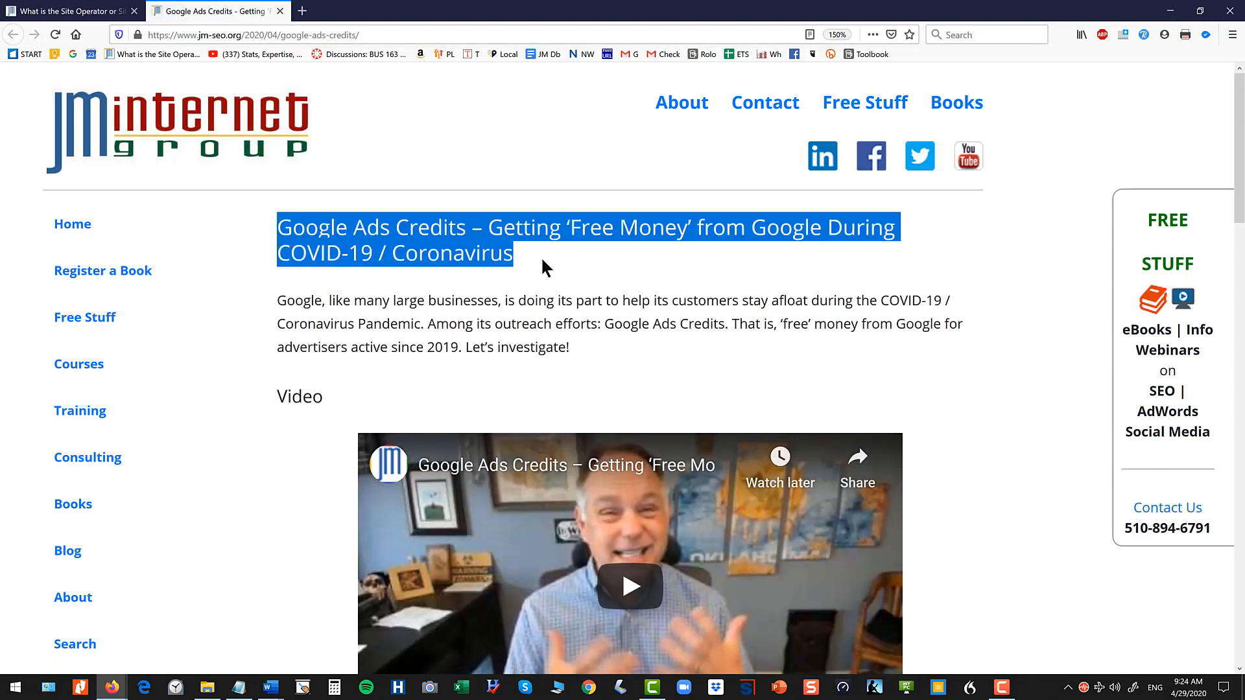
pyautogui.moveTo(477, 276)
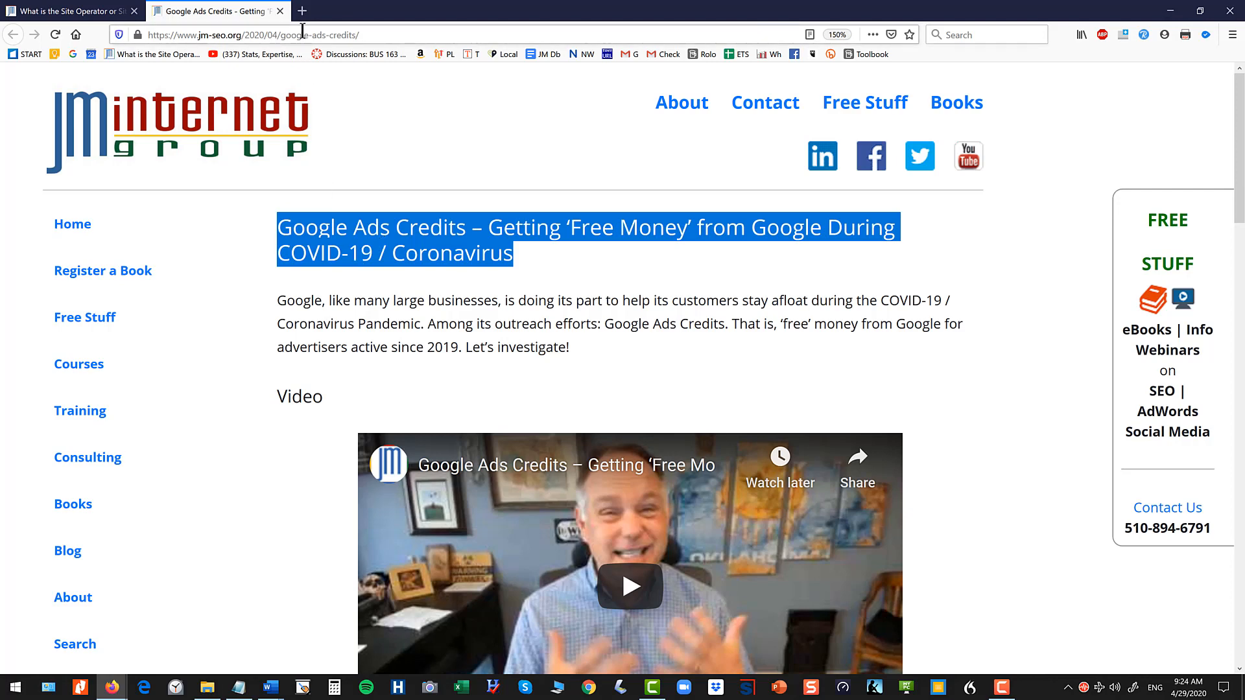
pyautogui.rightClick(238, 34)
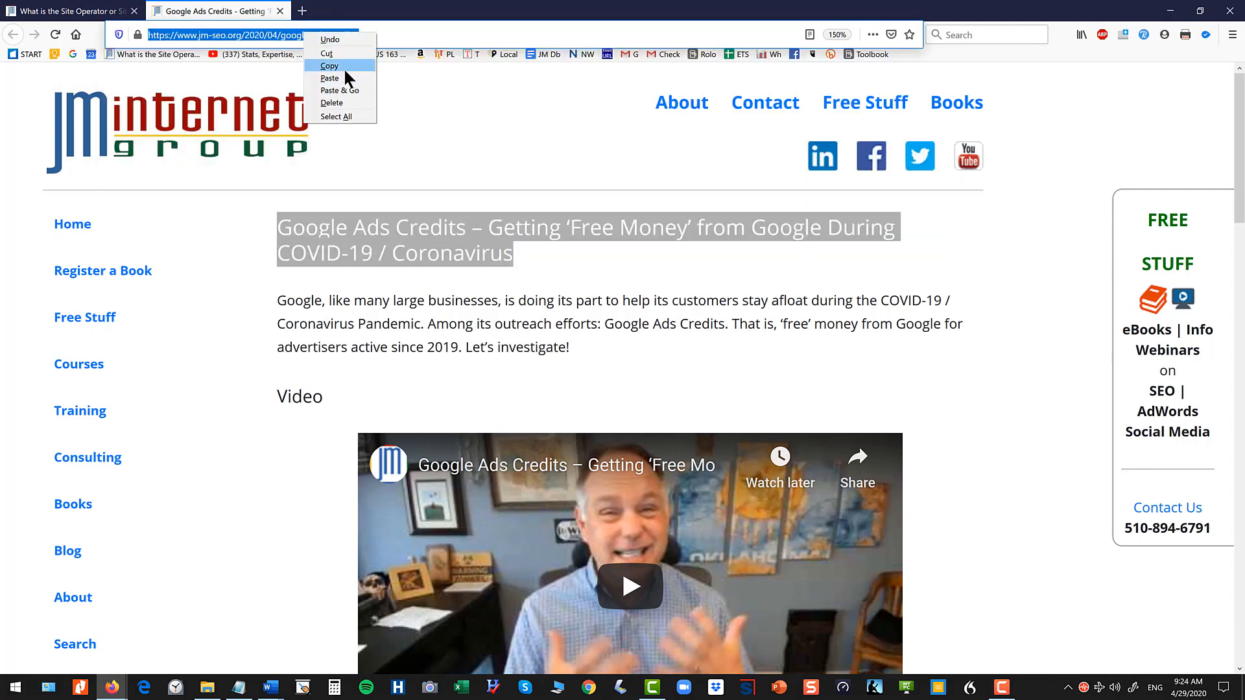
pyautogui.click(328, 67)
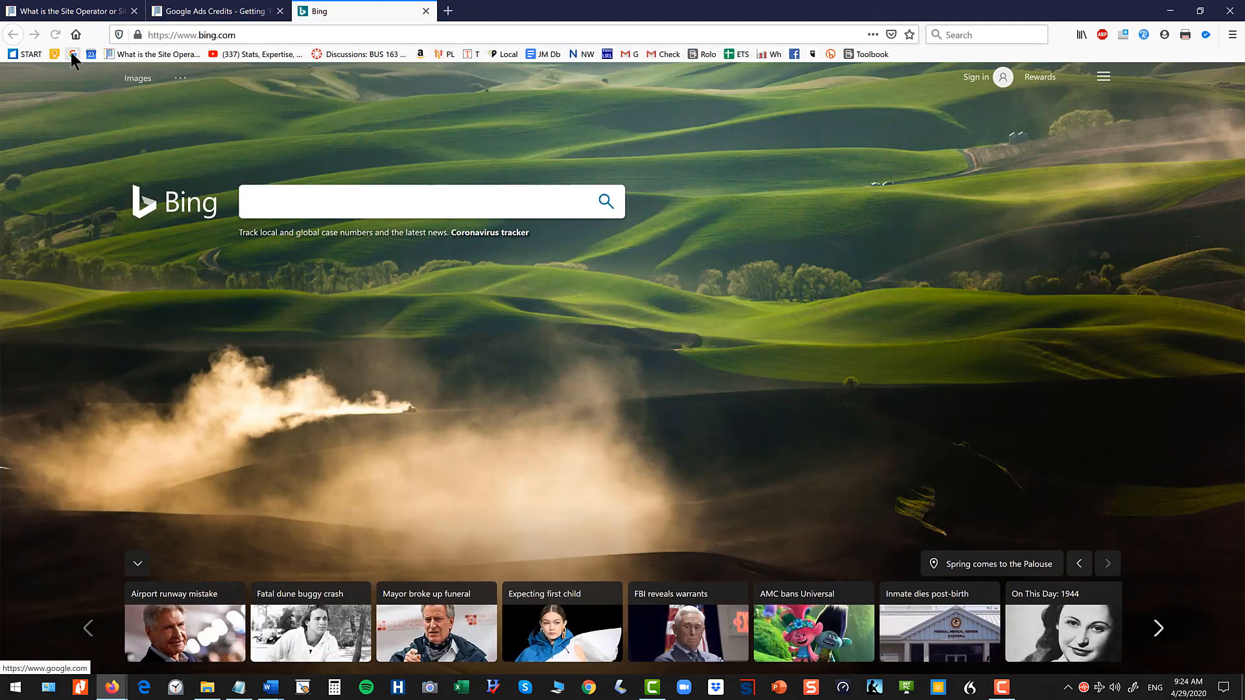
# Search site: with the Google Ads Credits URL, then the altered 'credits2/' URL showing no match
pyautogui.click(76, 54)
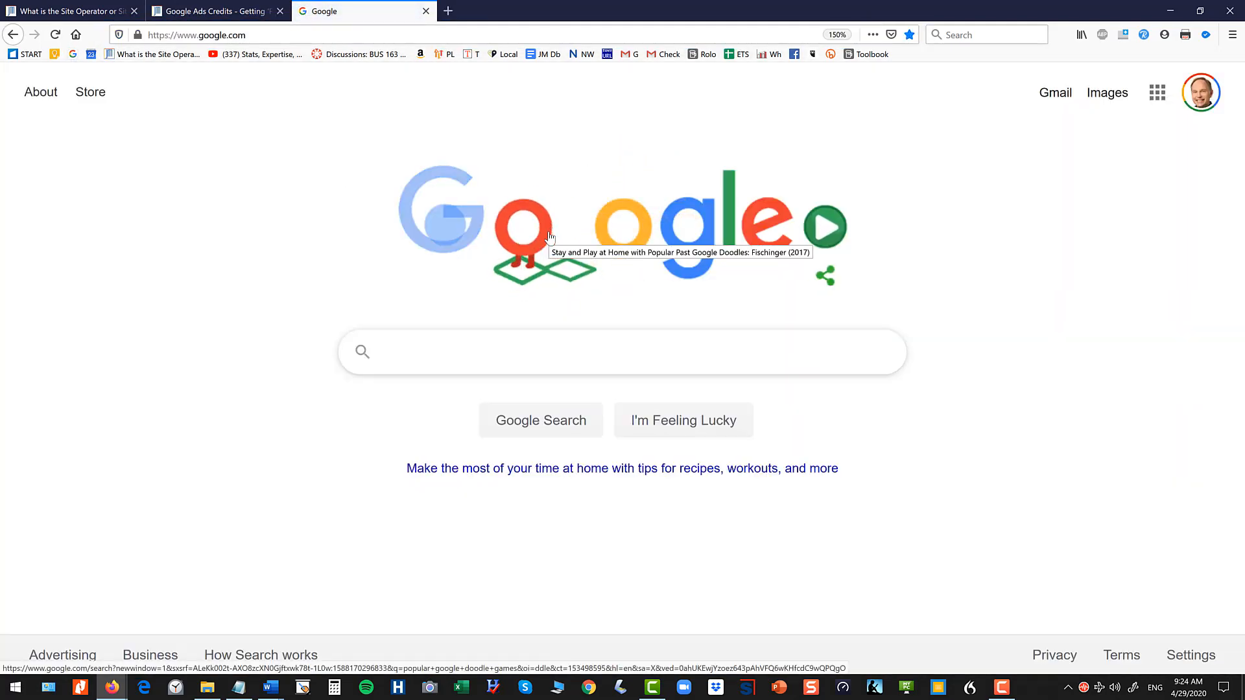
pyautogui.write('site:https://www.jm-seo.org/2020/04/google-ads-credits/')
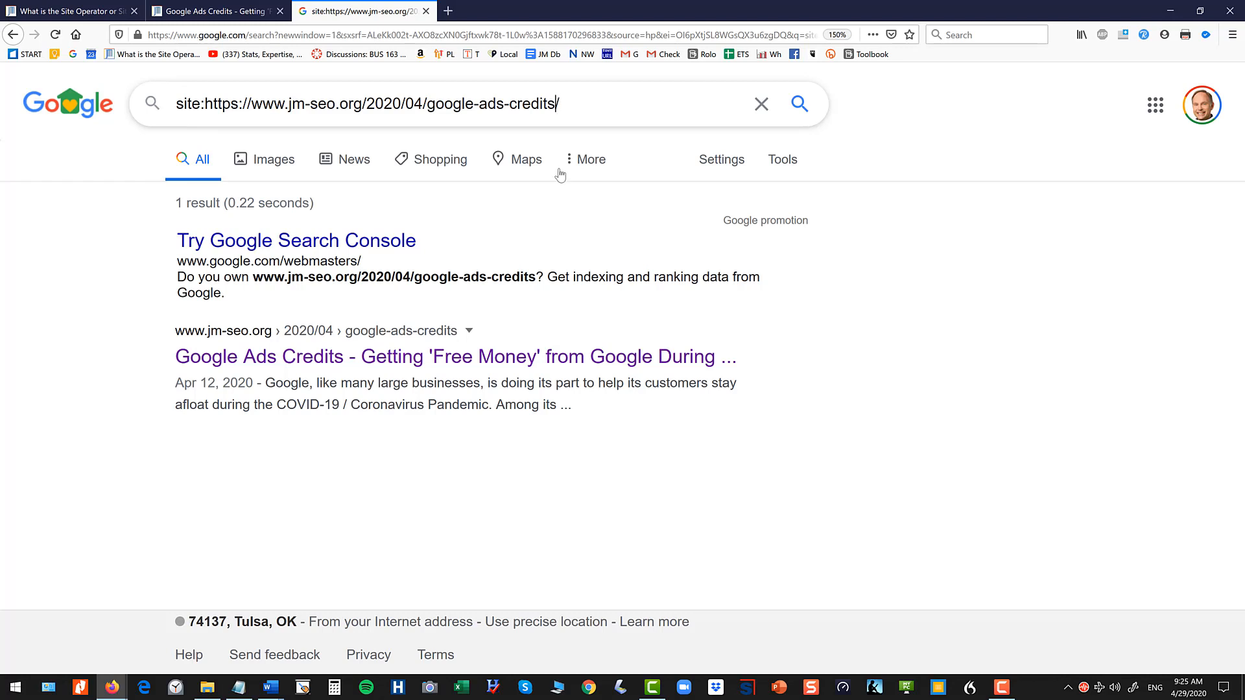
pyautogui.write('2/')
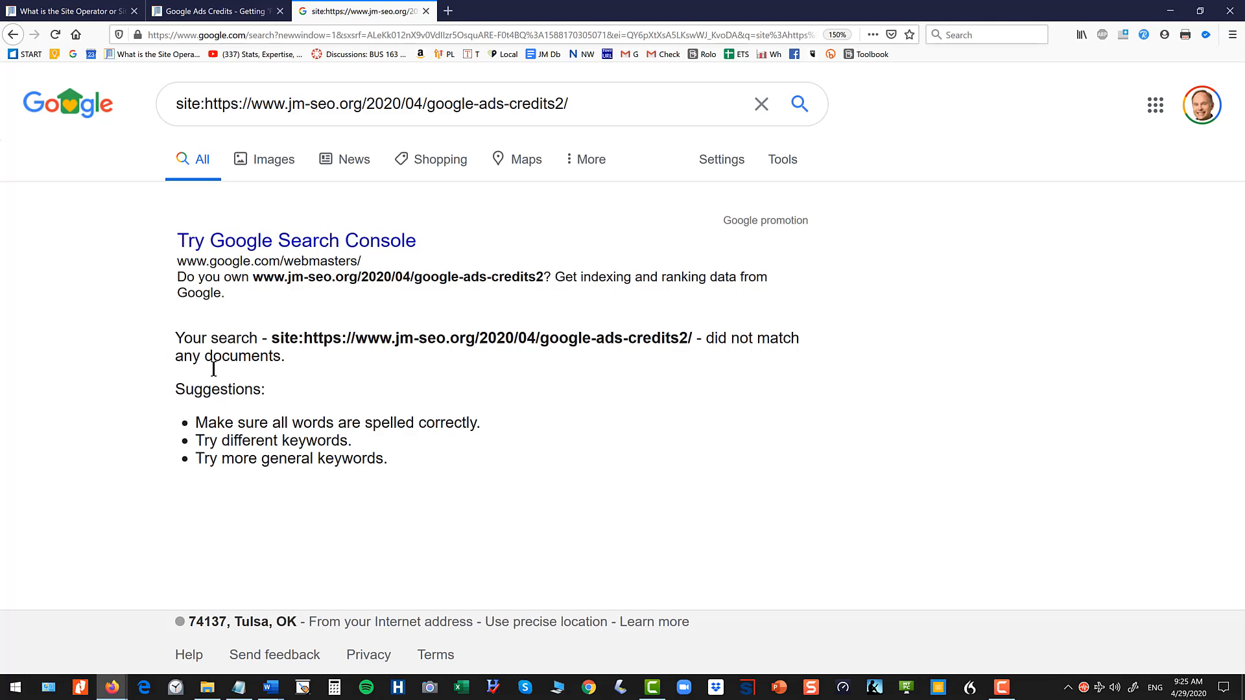
pyautogui.press('ctrl+a')
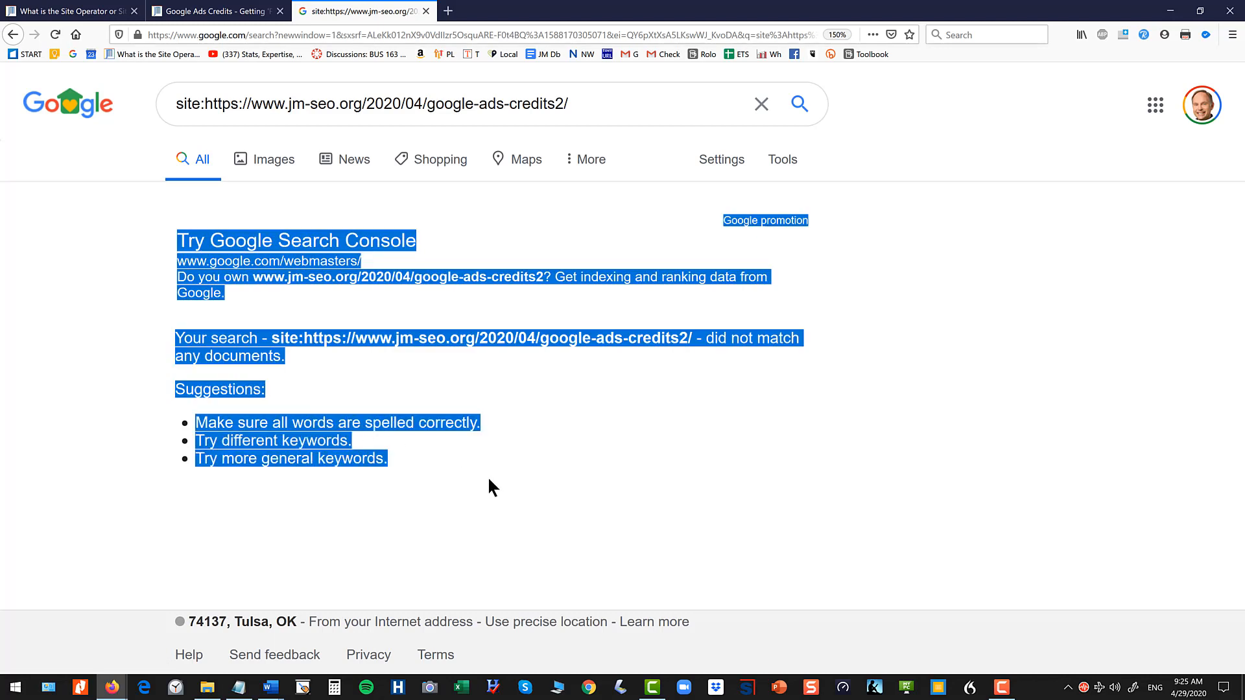
pyautogui.moveTo(484, 446)
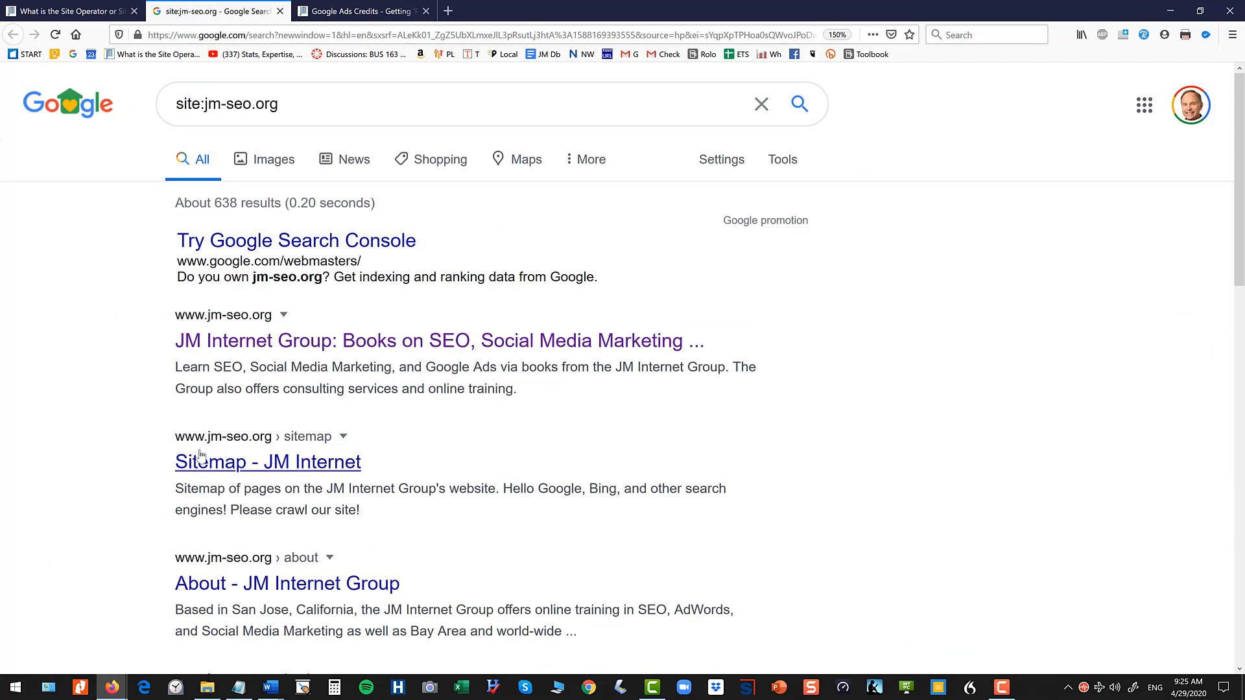
pyautogui.doubleClick(223, 202)
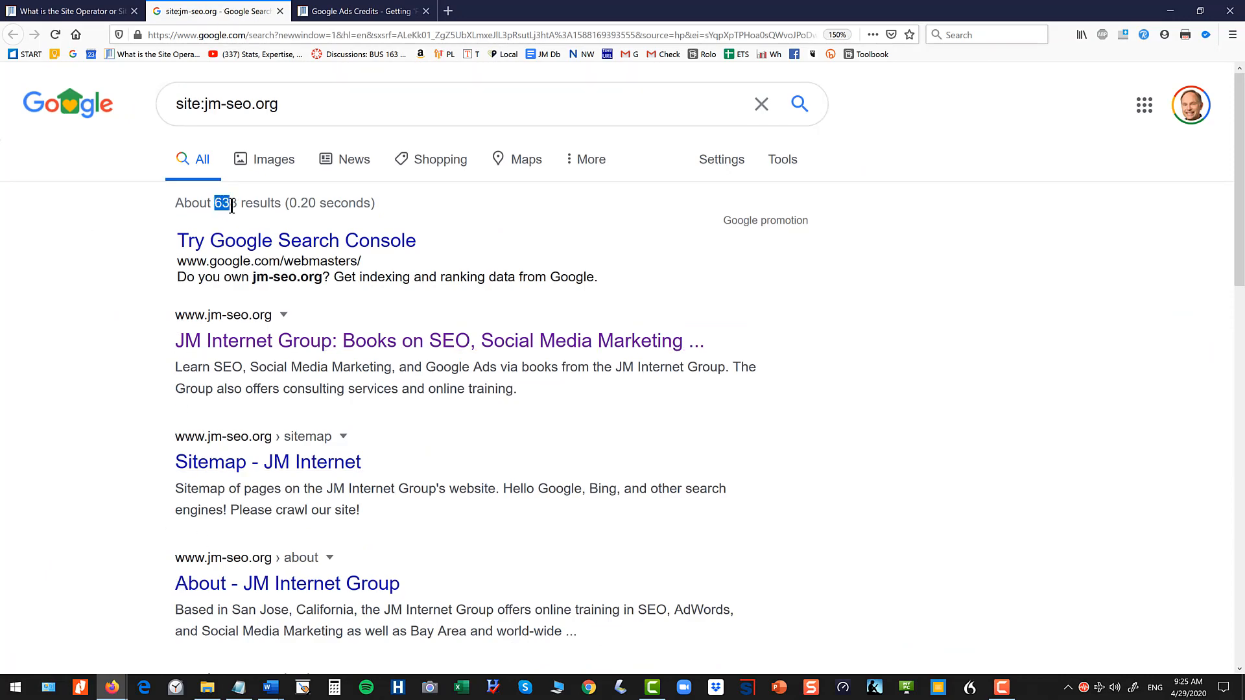
pyautogui.click(67, 11)
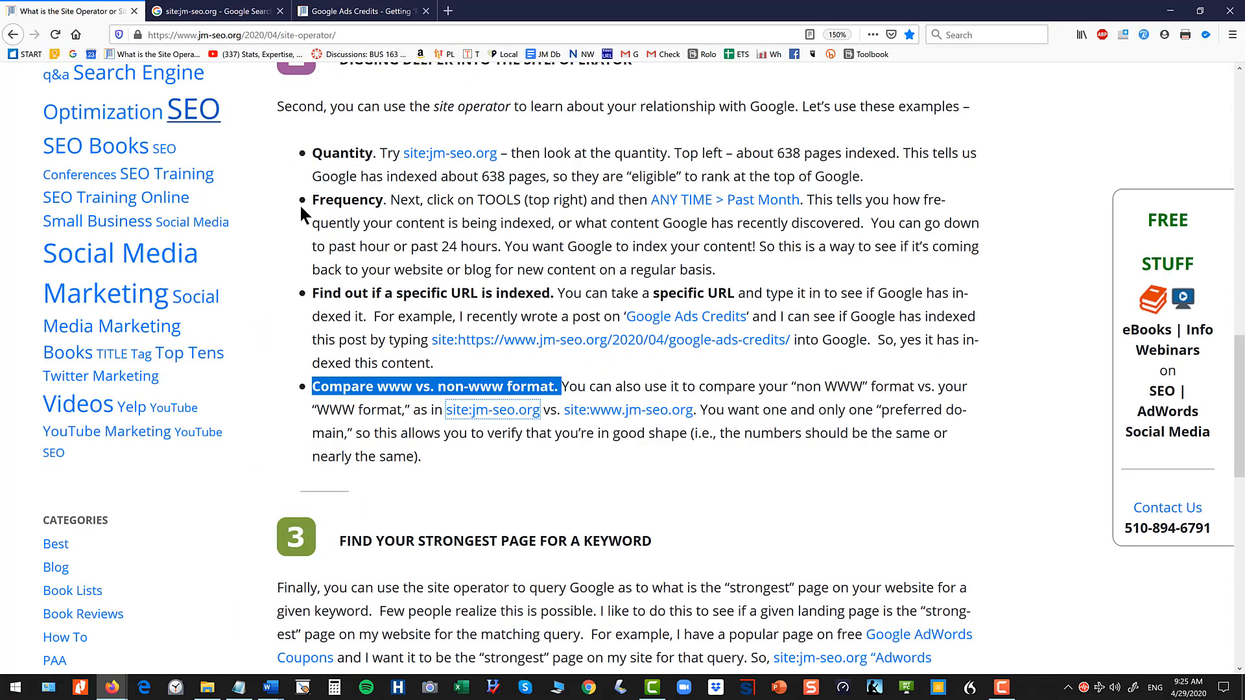
pyautogui.rightClick(627, 411)
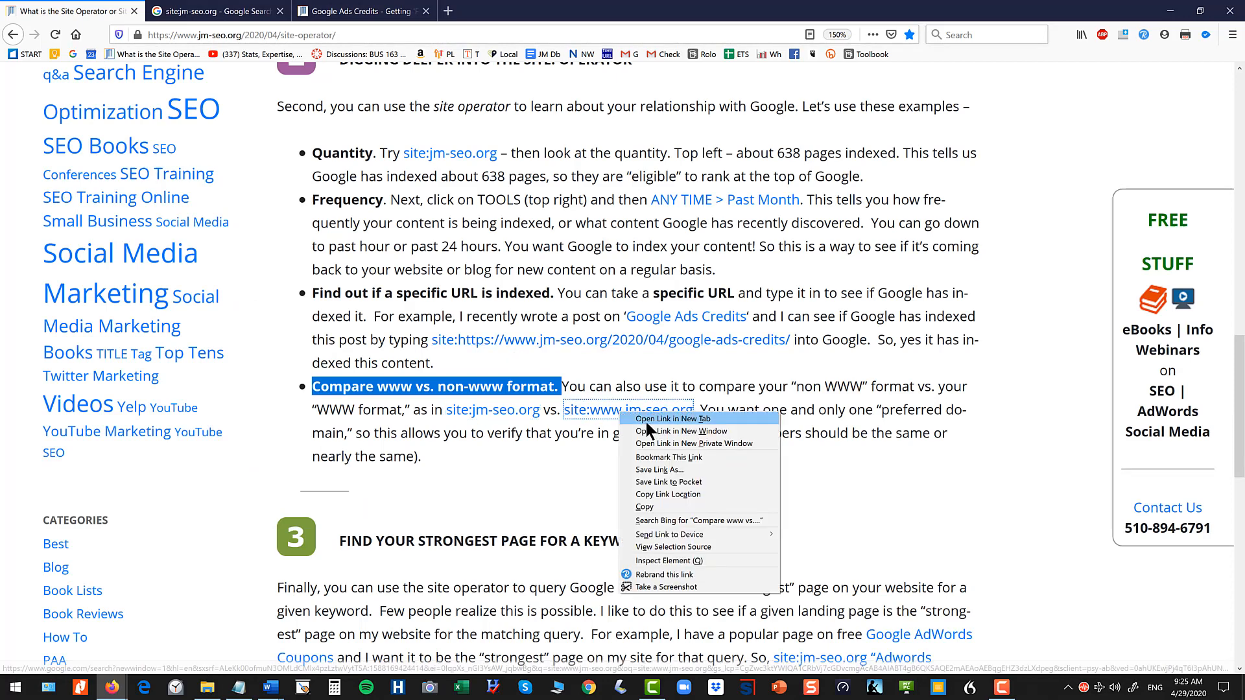
pyautogui.click(674, 418)
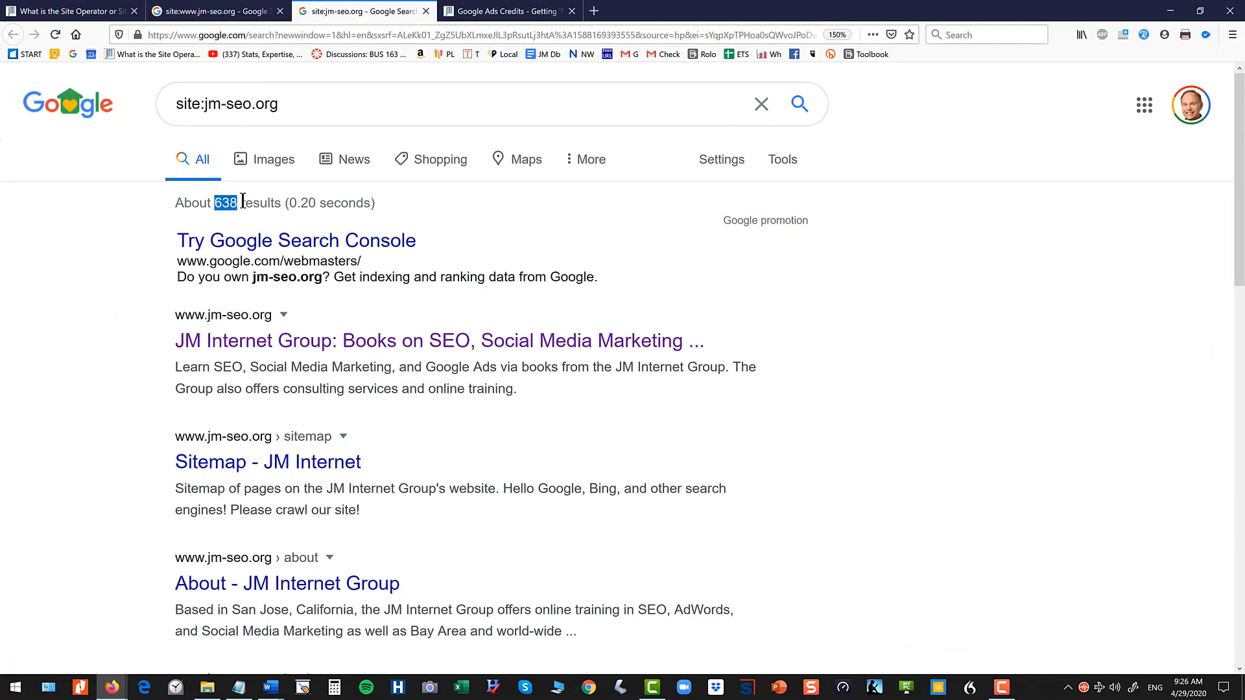
pyautogui.moveTo(242, 28)
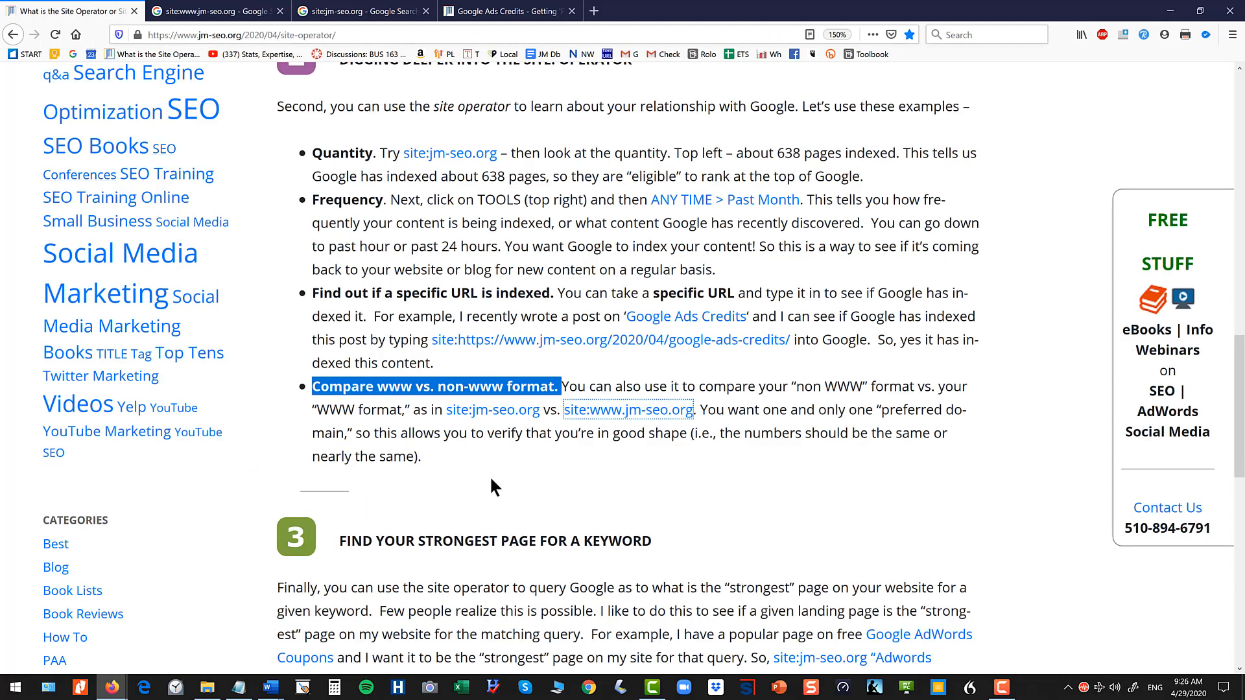
pyautogui.moveTo(465, 499)
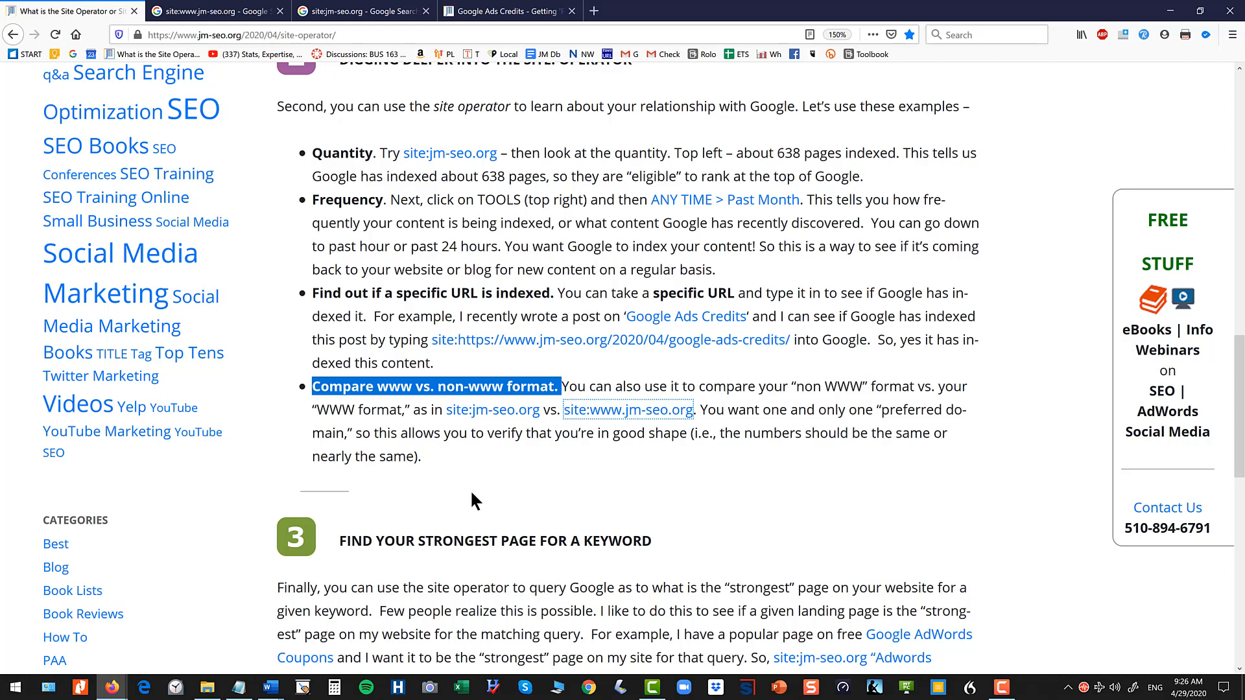
pyautogui.moveTo(473, 443)
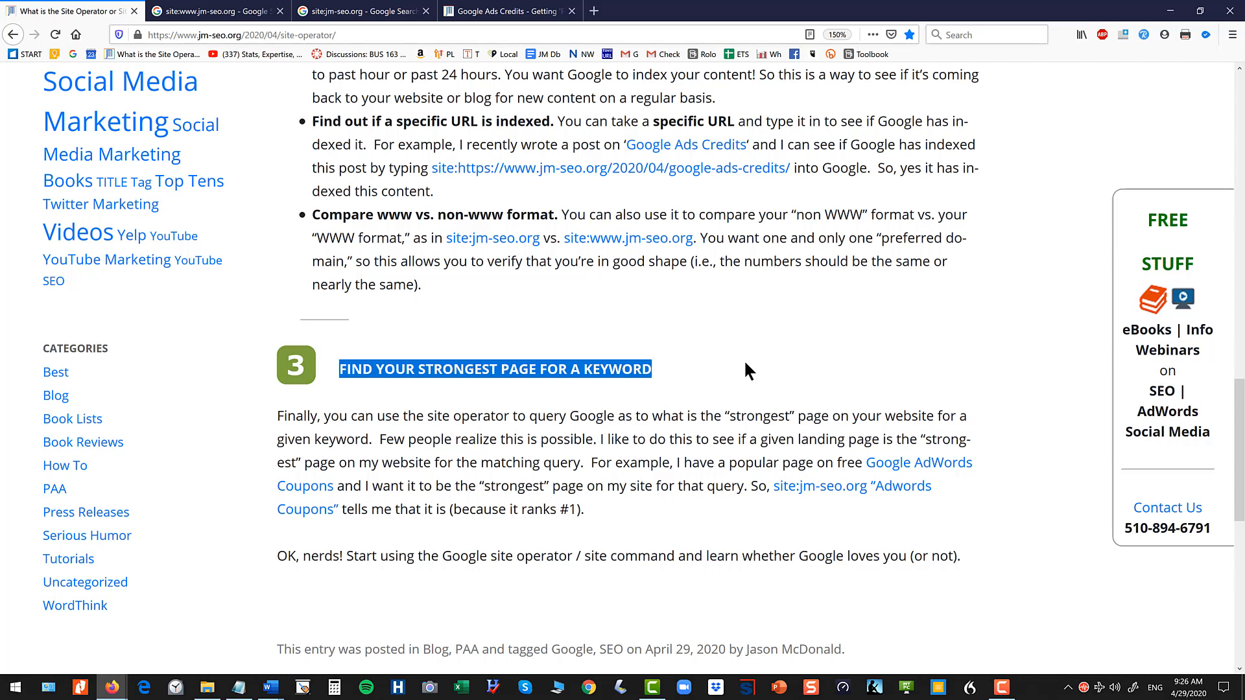
pyautogui.moveTo(627, 439)
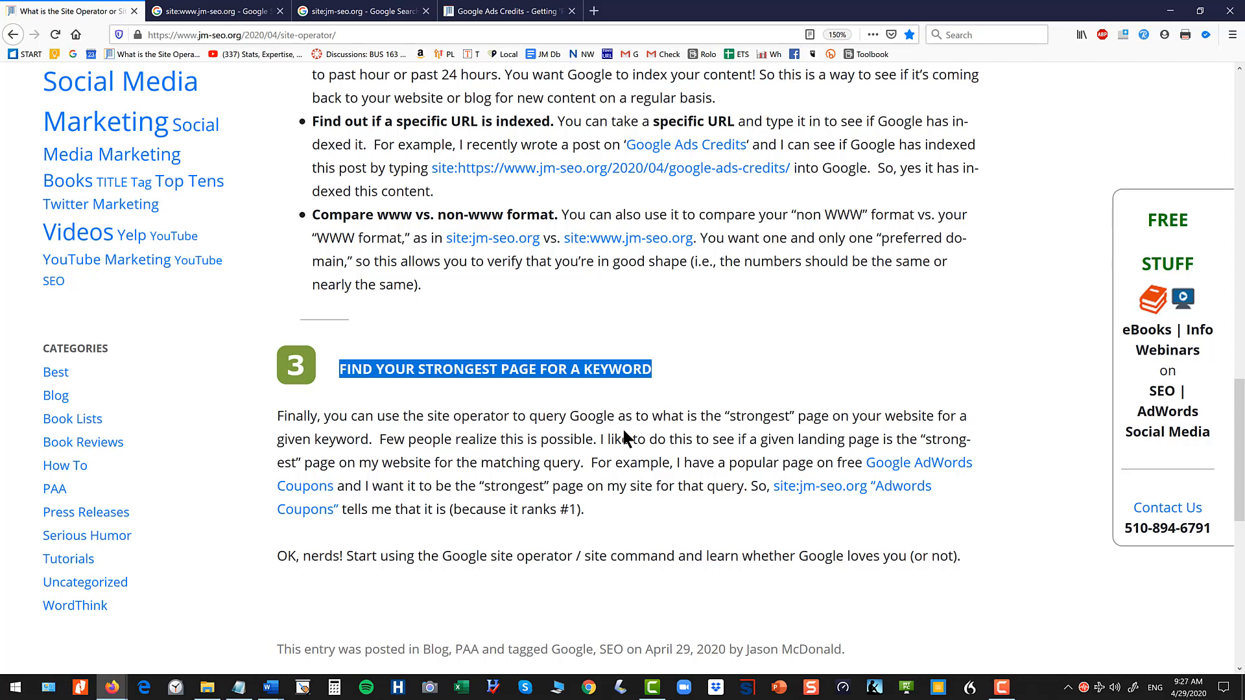
# View the Google AdWords Coupons page and its URL in a new tab, then return to the blog post
pyautogui.rightClick(917, 462)
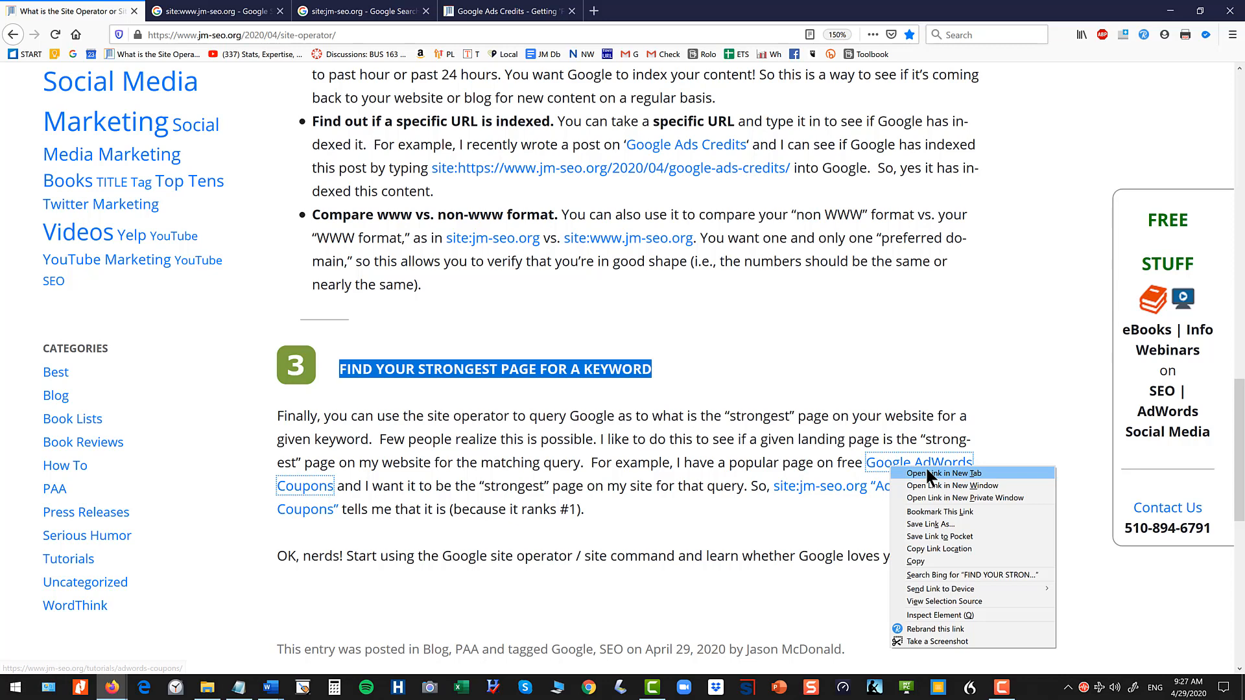
pyautogui.click(943, 473)
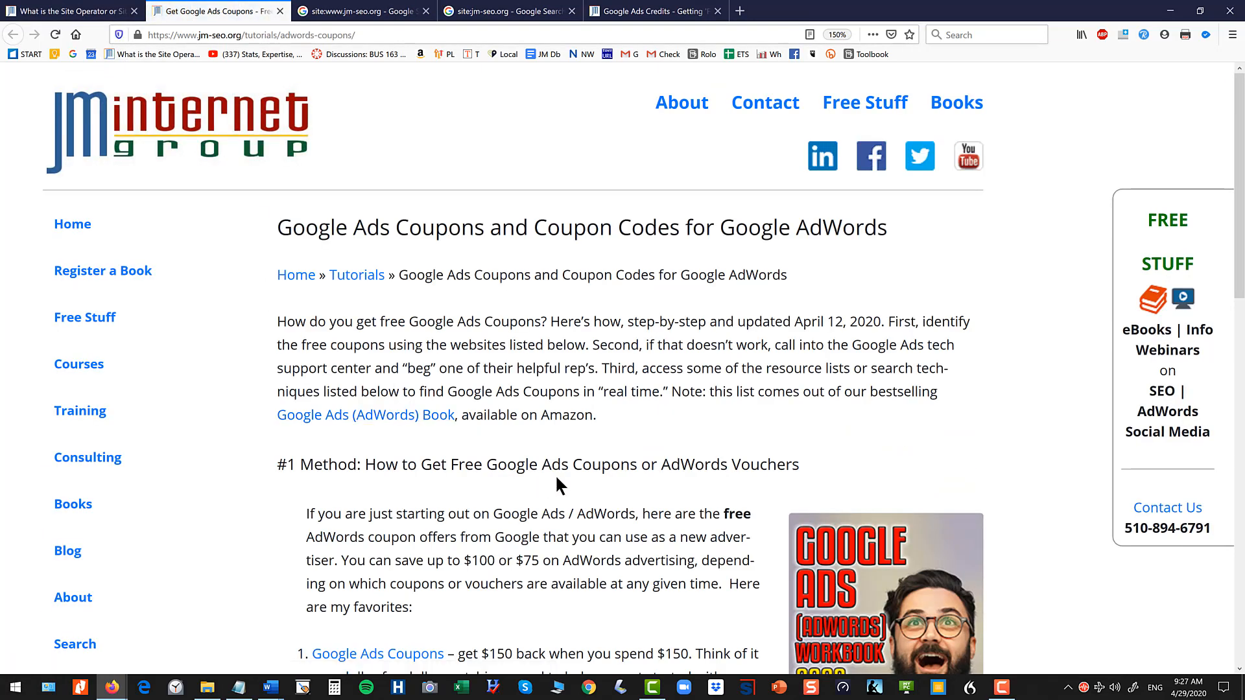
pyautogui.scroll(-3)
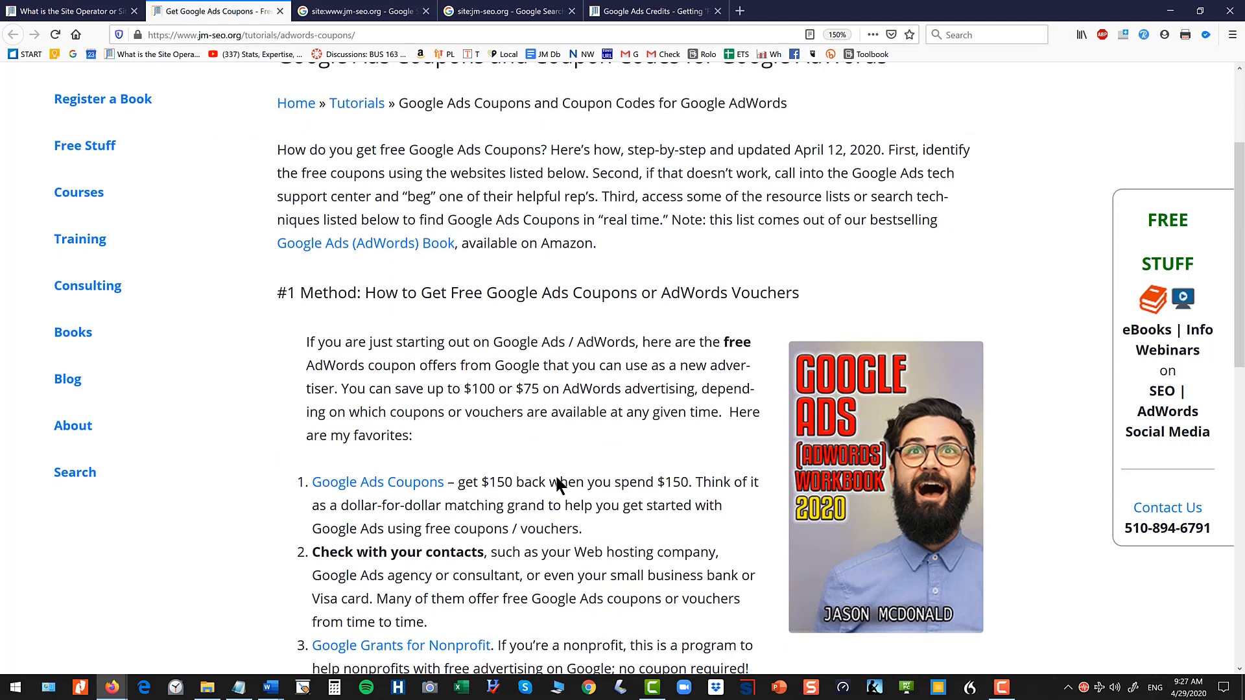
pyautogui.moveTo(470, 206)
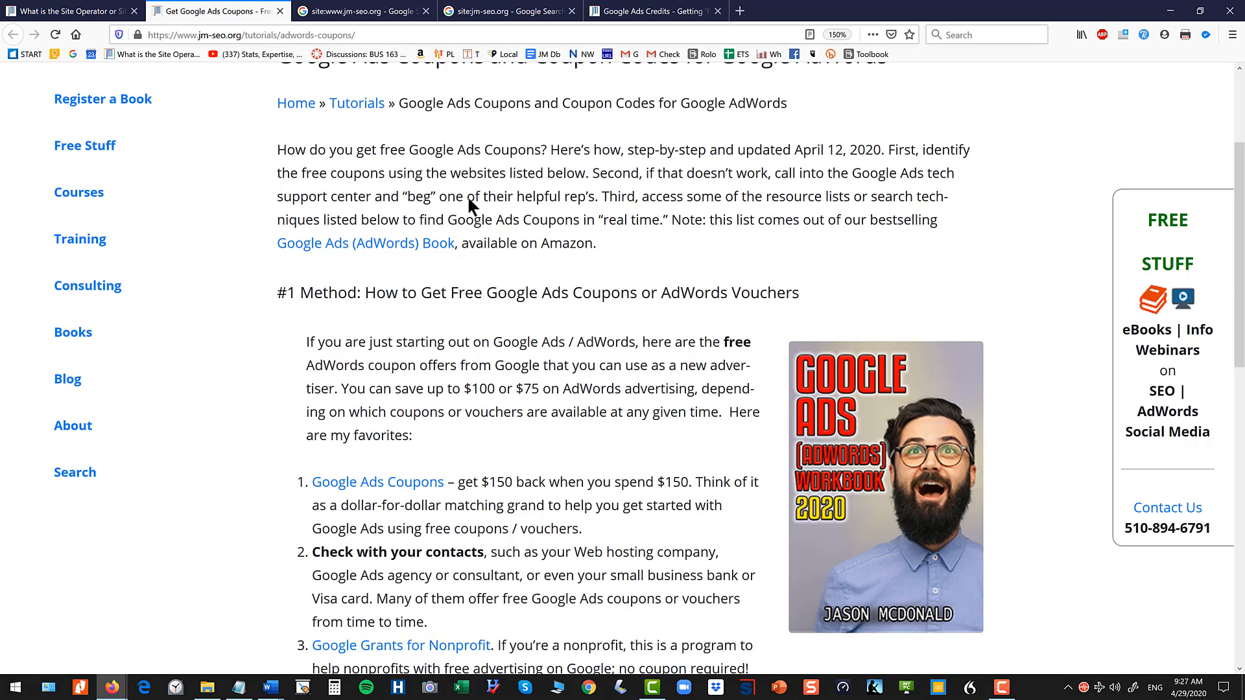
pyautogui.click(250, 35)
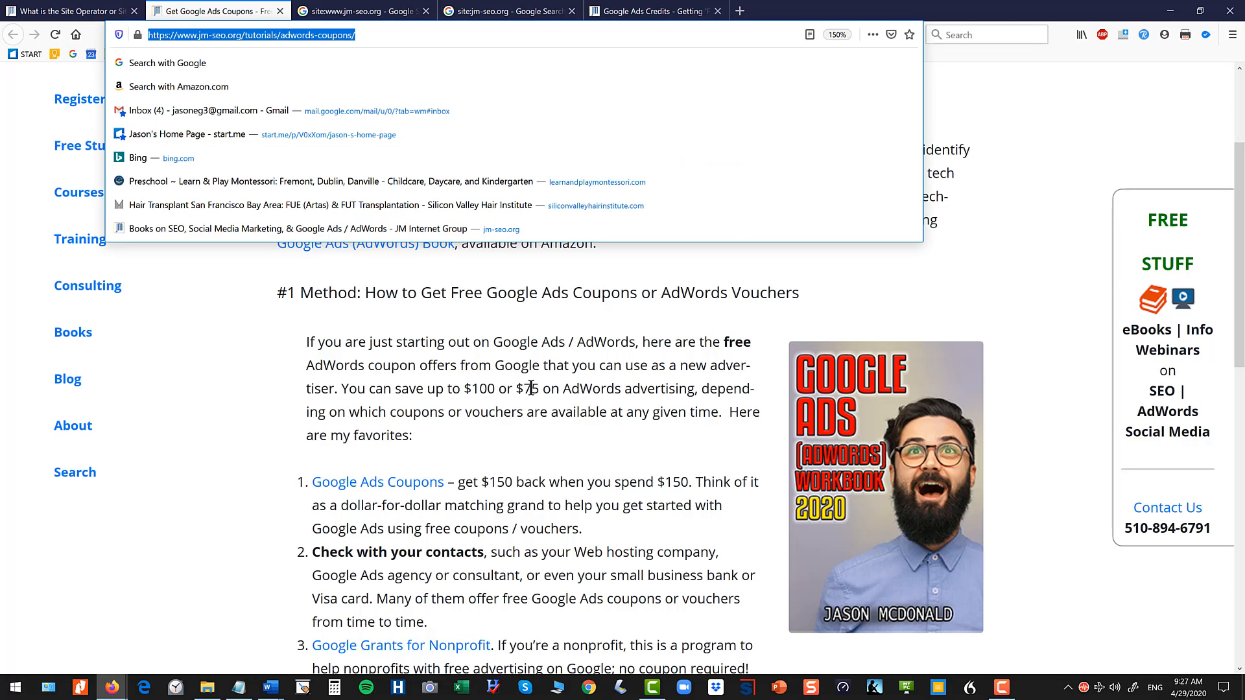
pyautogui.click(491, 298)
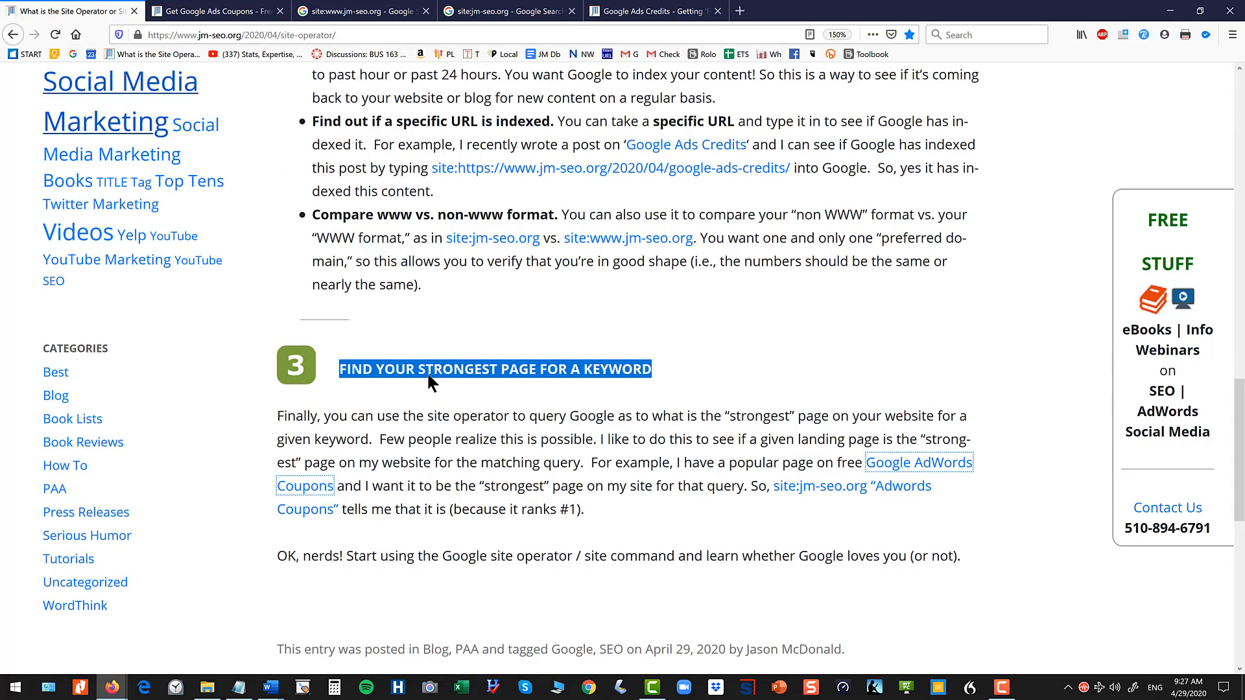
pyautogui.moveTo(824, 488)
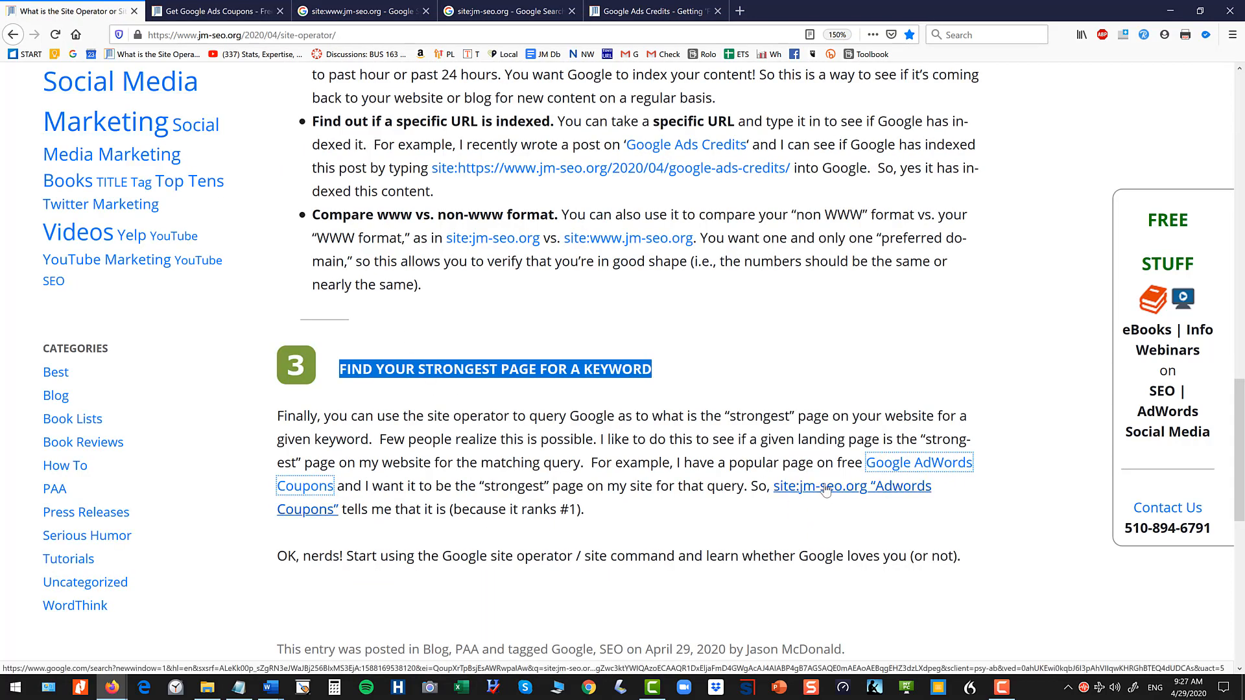
# Open the site:jm-seo.org "Adwords Coupons" search link in a new tab and view its results
pyautogui.rightClick(825, 485)
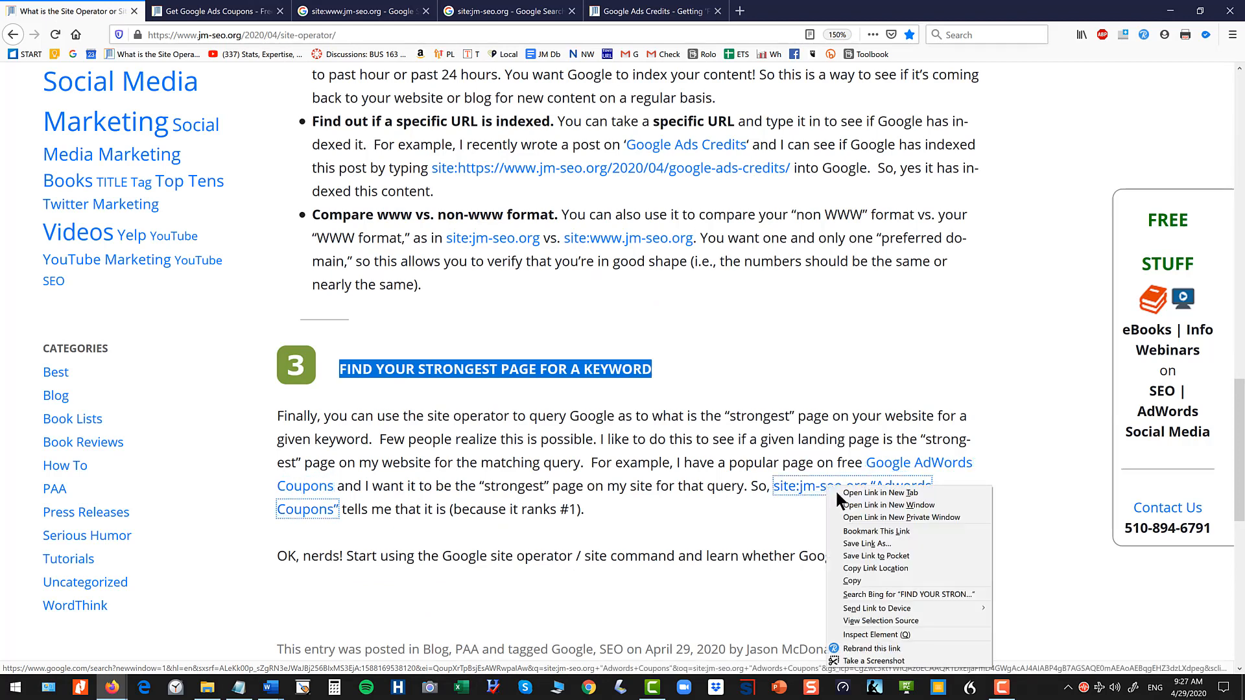
pyautogui.click(871, 493)
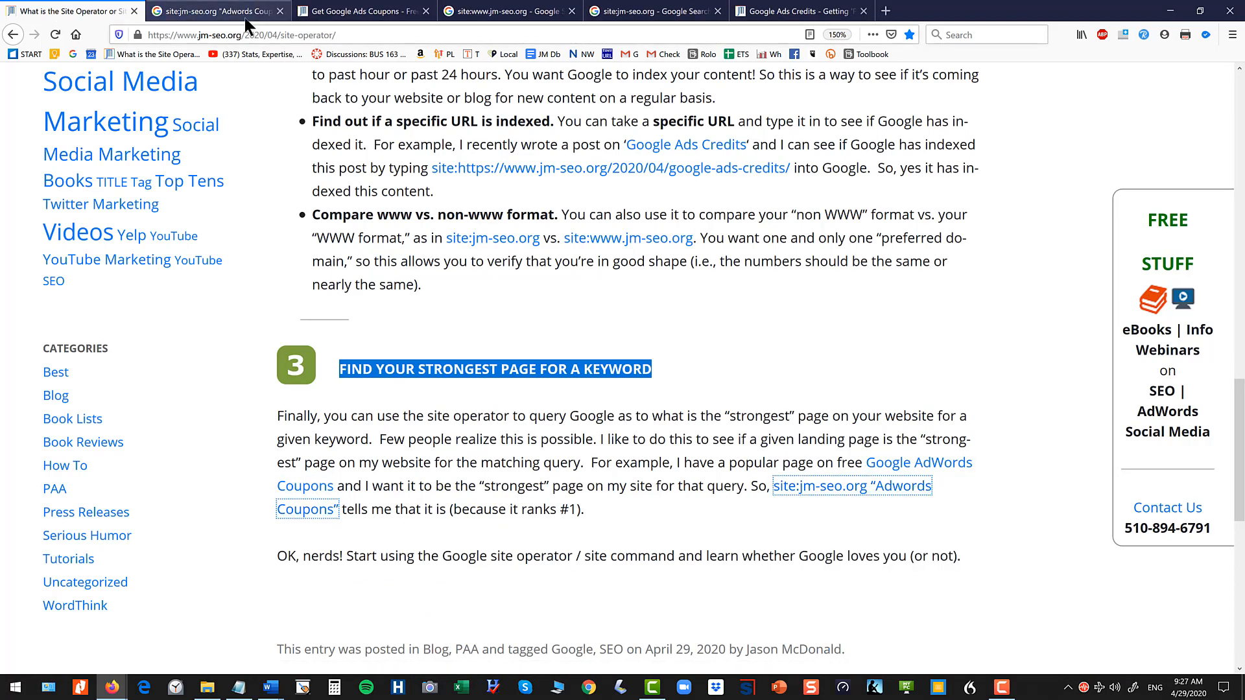
pyautogui.click(817, 485)
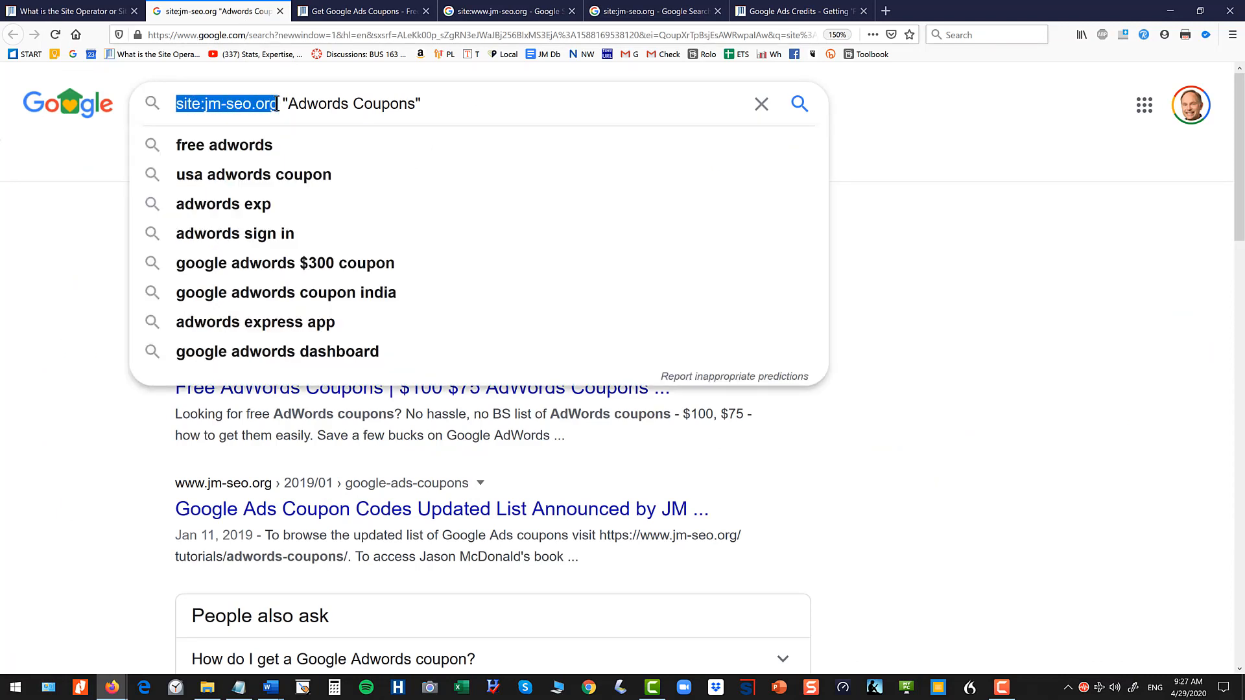
# Highlight the site: operator and quoted keyword, open the top-ranked coupons tutorial, and return to the blog
pyautogui.click(286, 103)
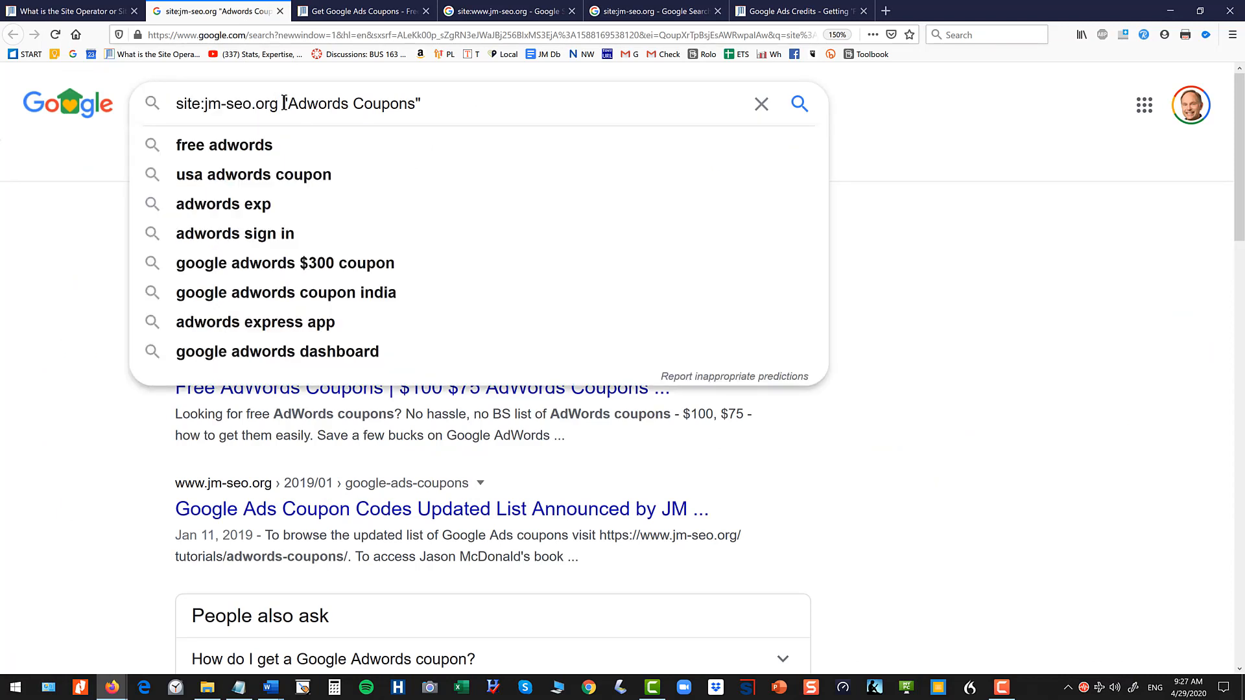
pyautogui.doubleClick(351, 103)
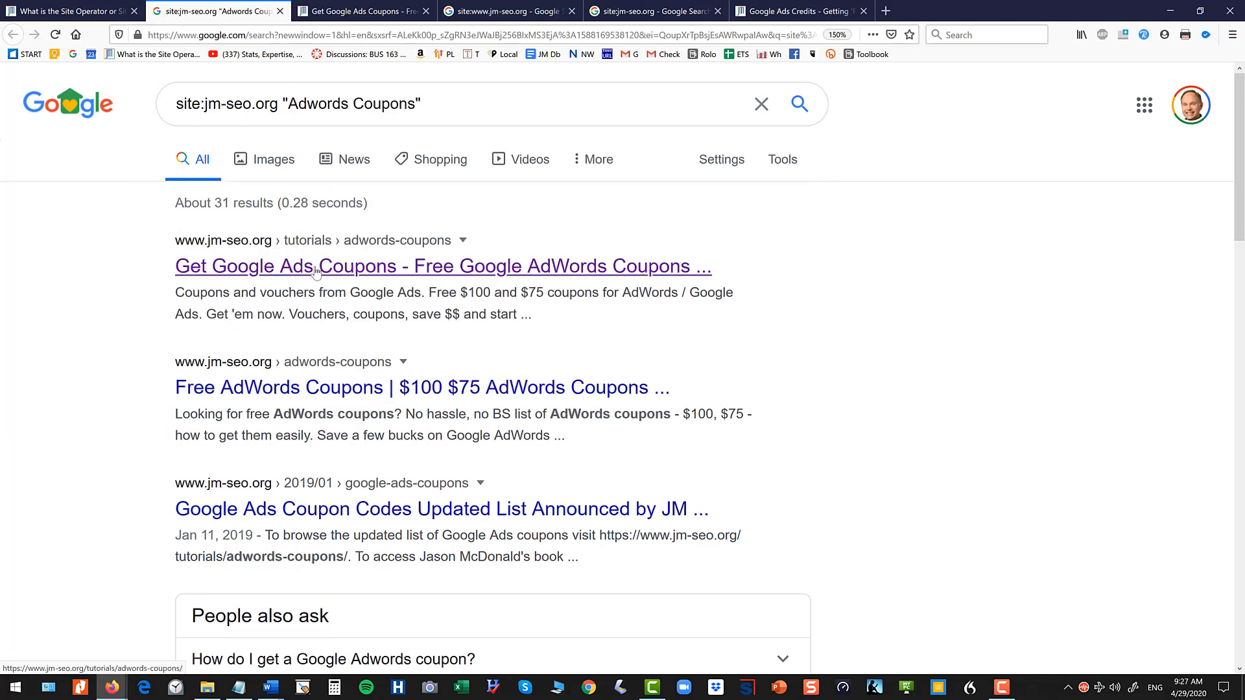
pyautogui.moveTo(333, 266)
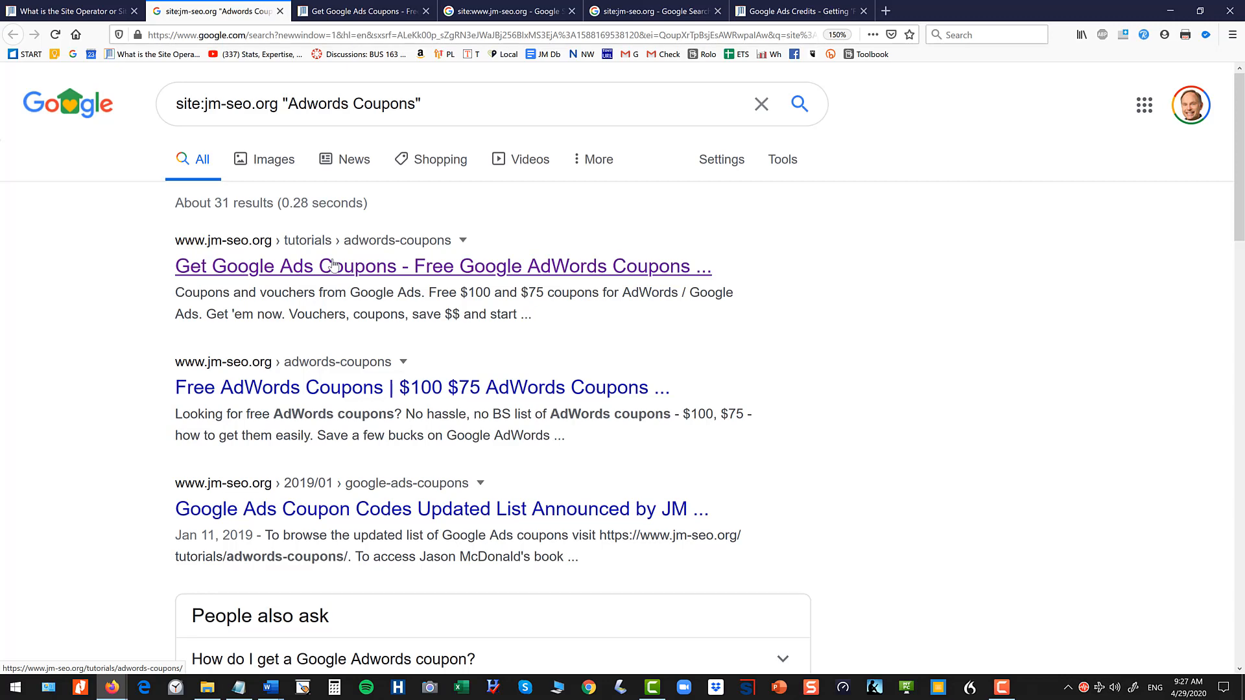
pyautogui.click(442, 266)
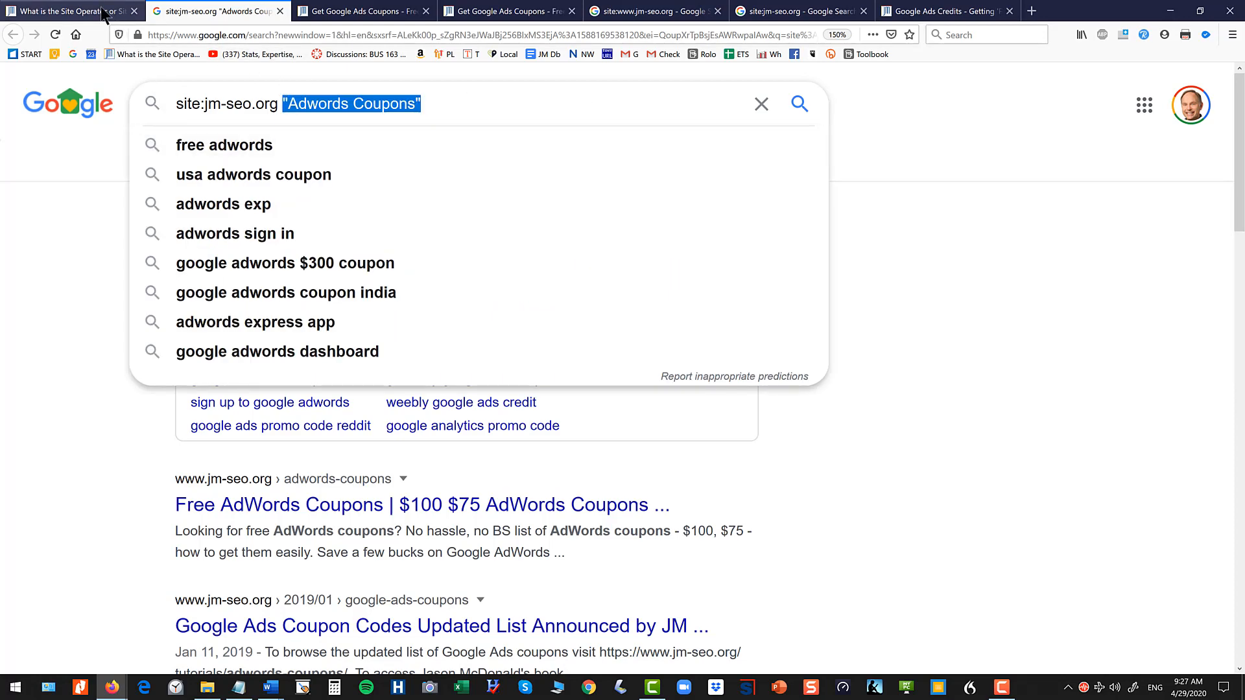
pyautogui.click(68, 10)
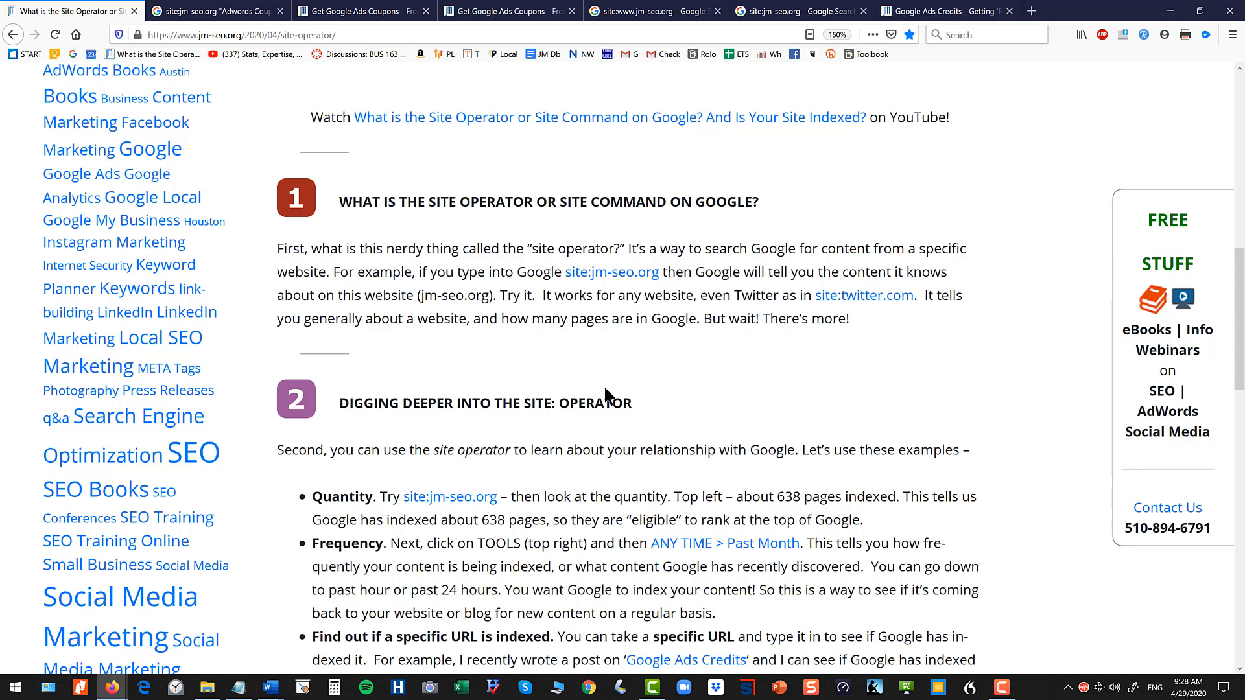
pyautogui.scroll(-3)
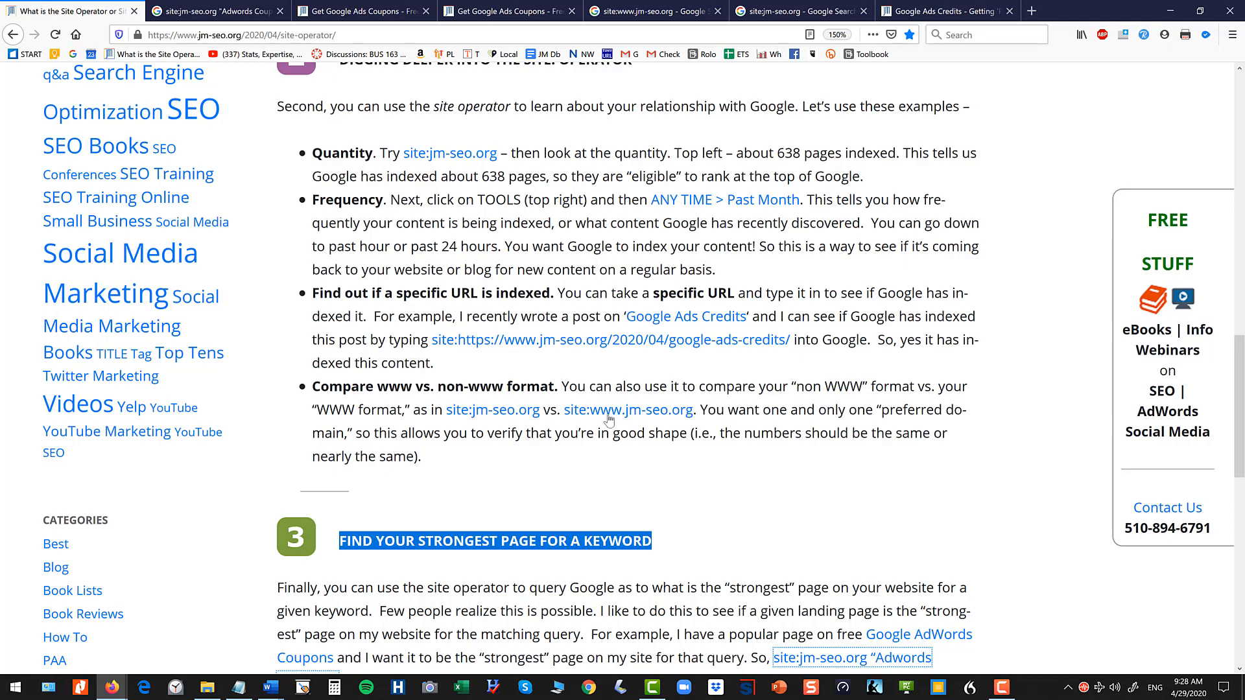
pyautogui.scroll(-3)
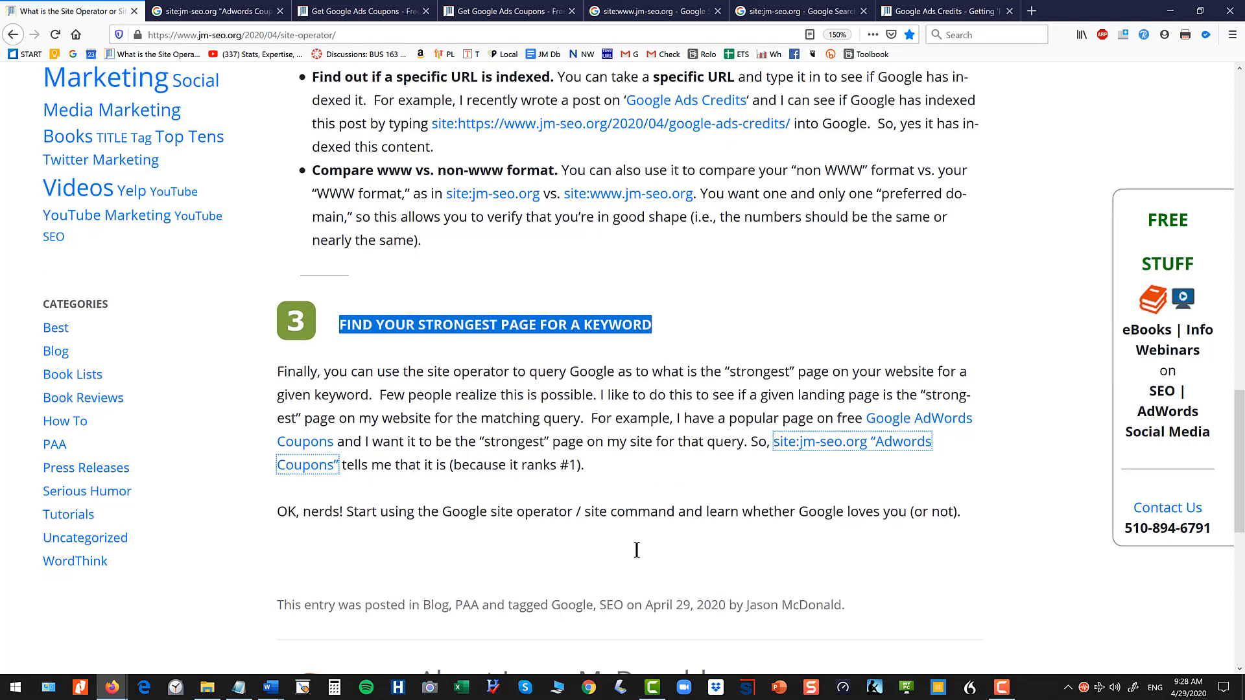
pyautogui.scroll(-3)
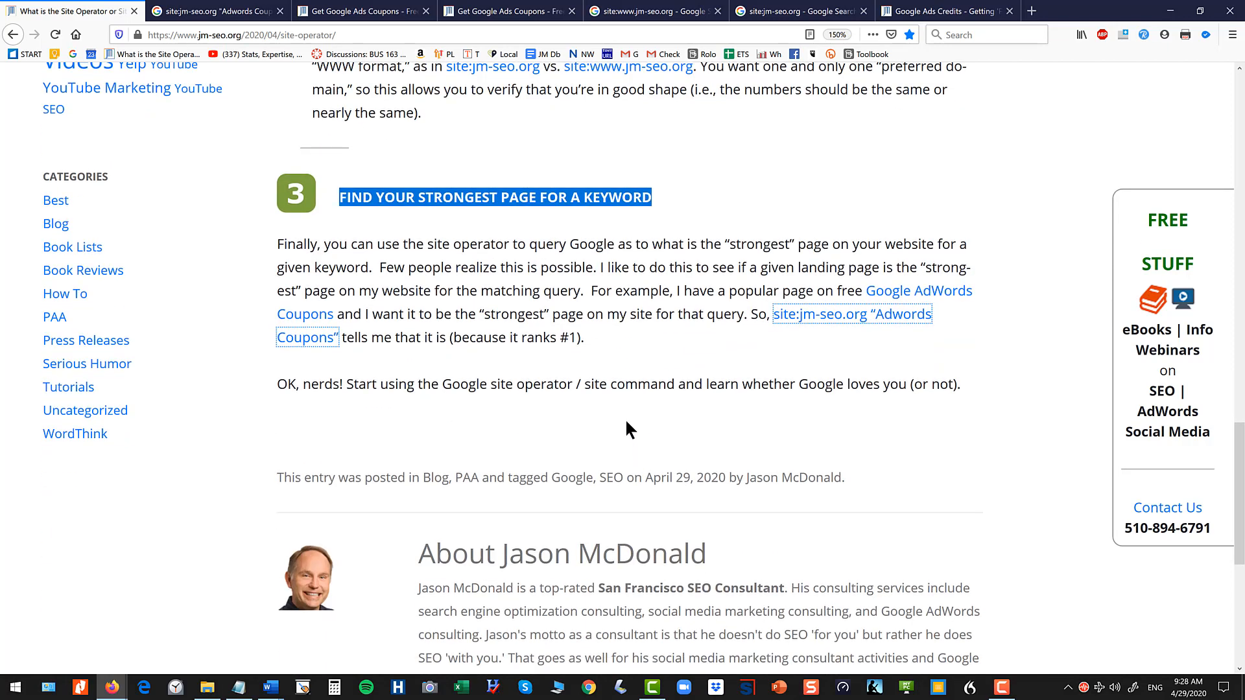